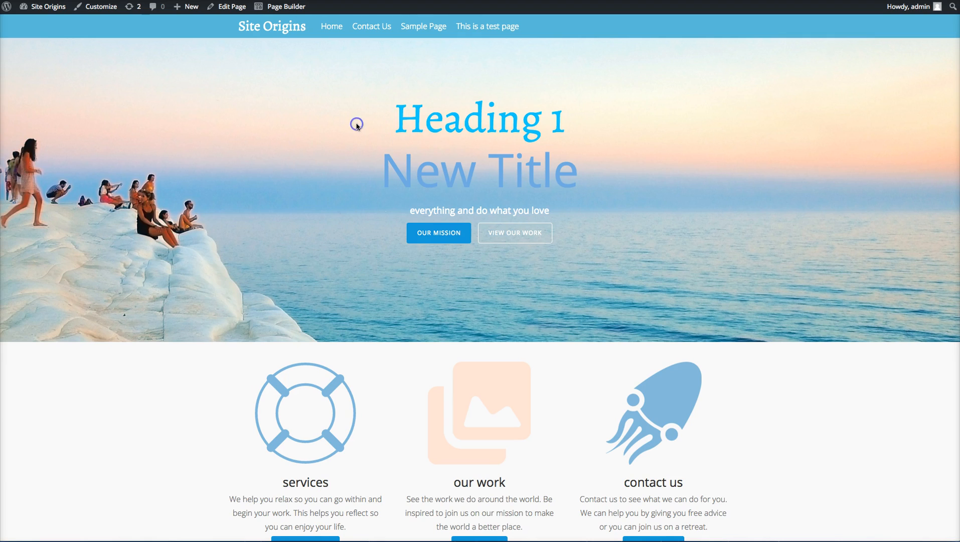
mouse_move(453, 168)
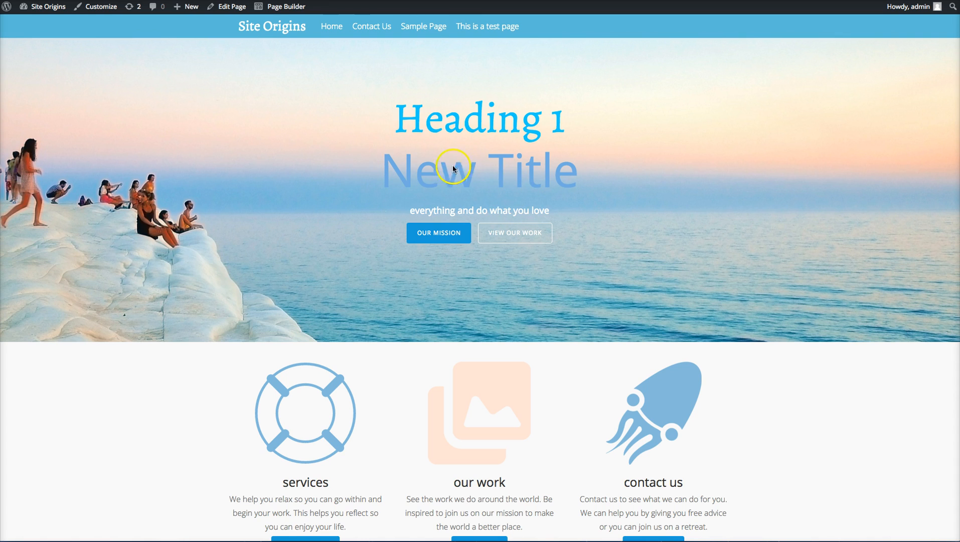
mouse_move(531, 111)
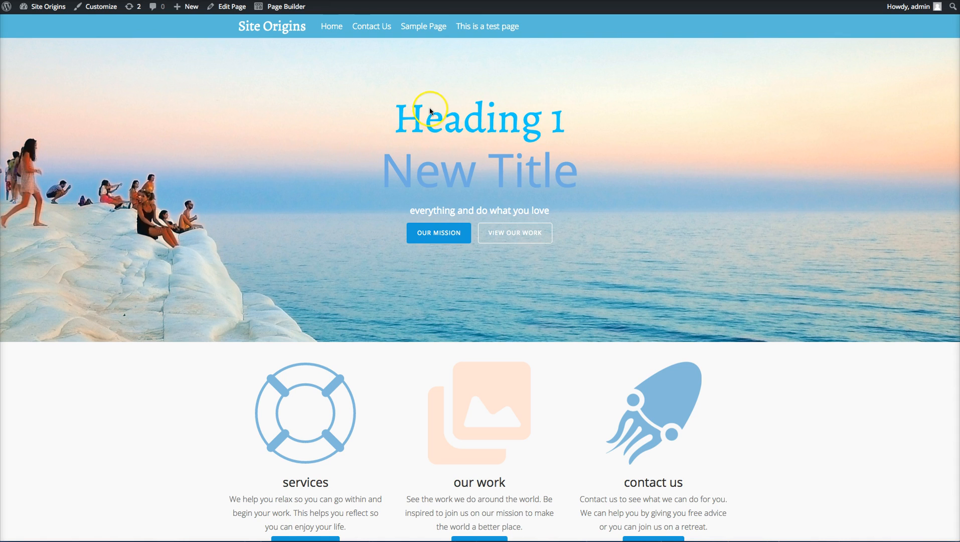
mouse_move(353, 118)
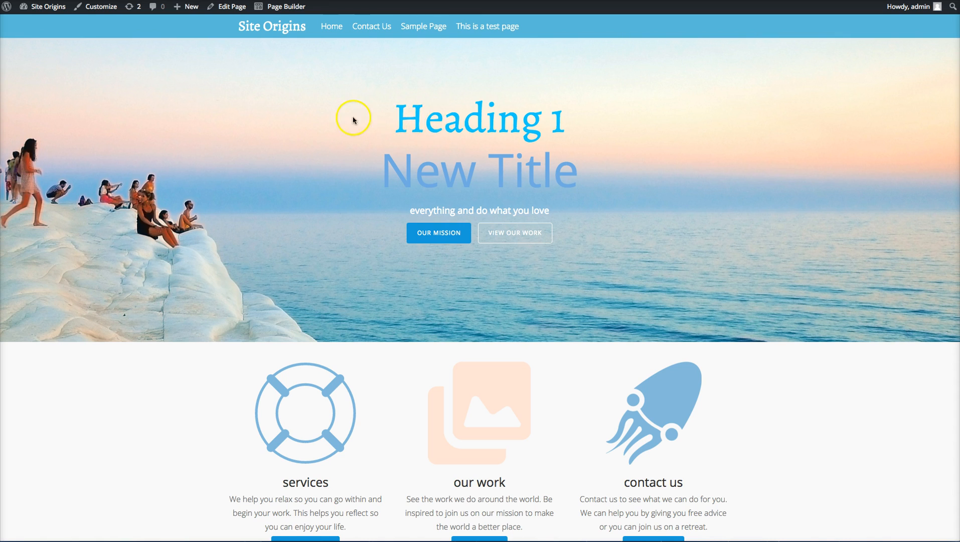
mouse_move(332, 145)
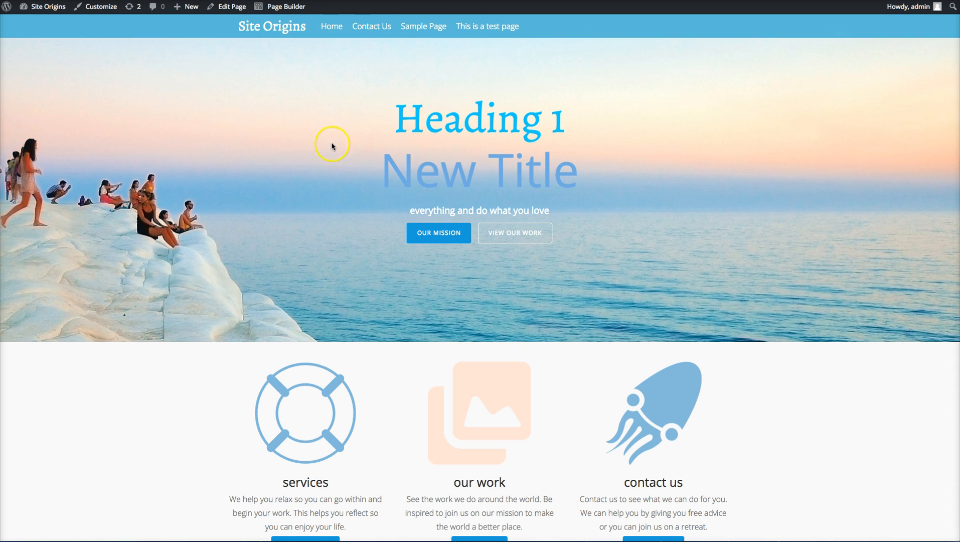
mouse_move(26, 93)
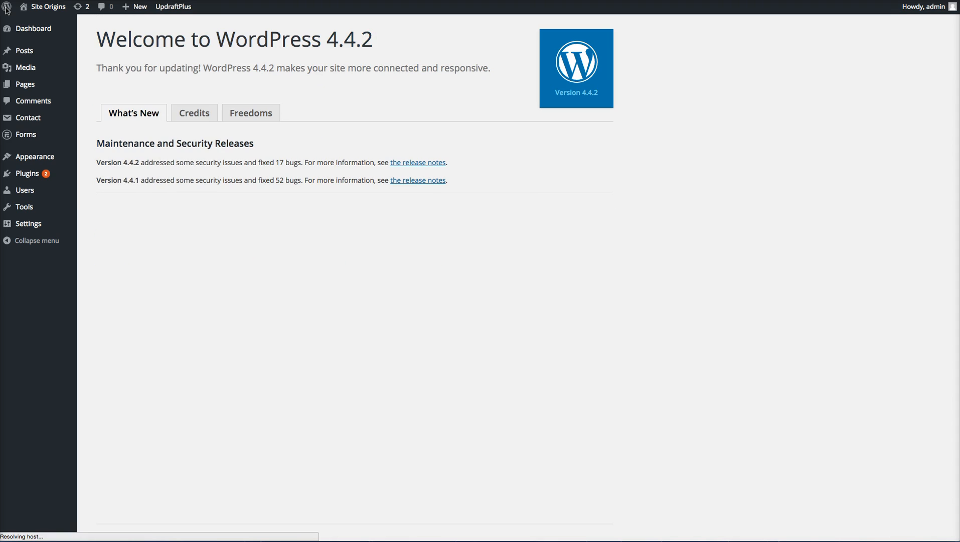
Search the plugin directory for 'easy g' and find Easy Google Fonts already installed
left_click(28, 174)
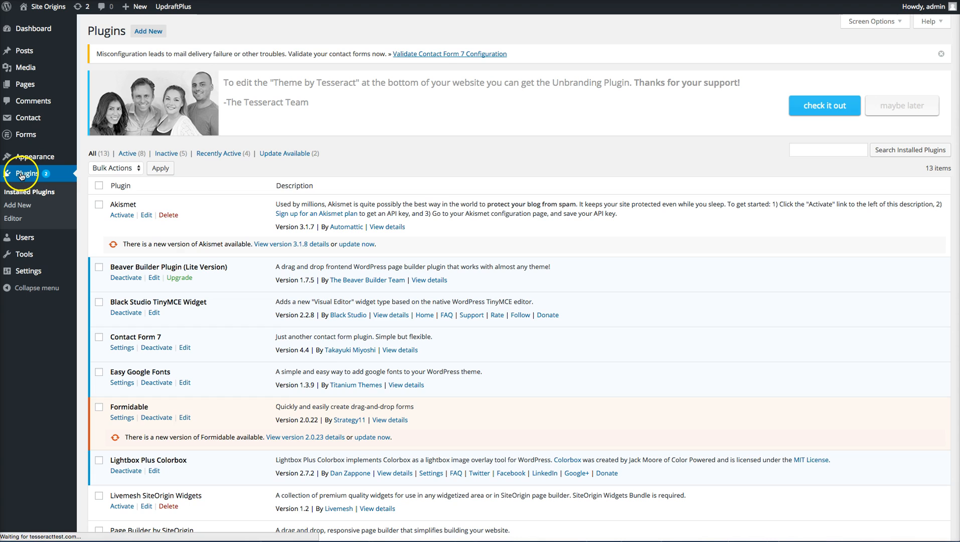
mouse_move(115, 374)
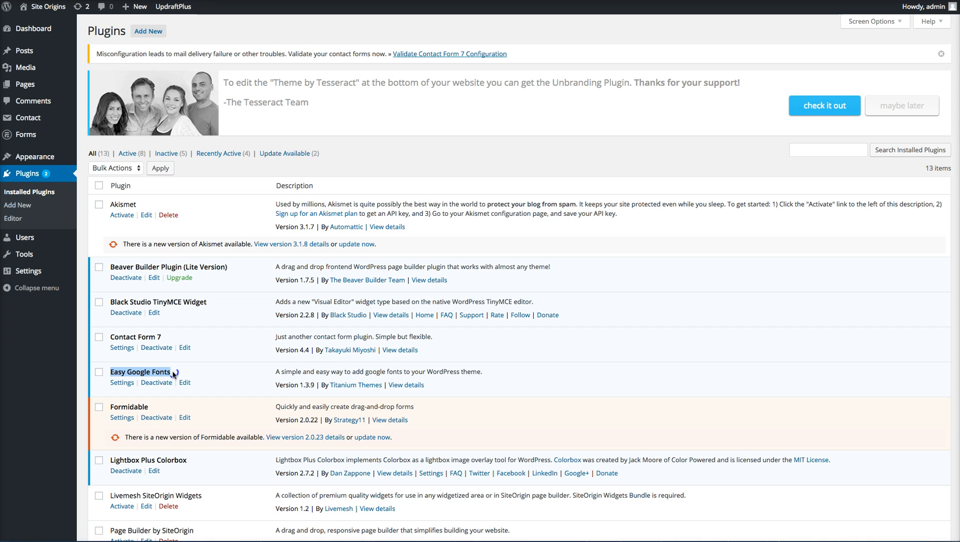
mouse_move(149, 31)
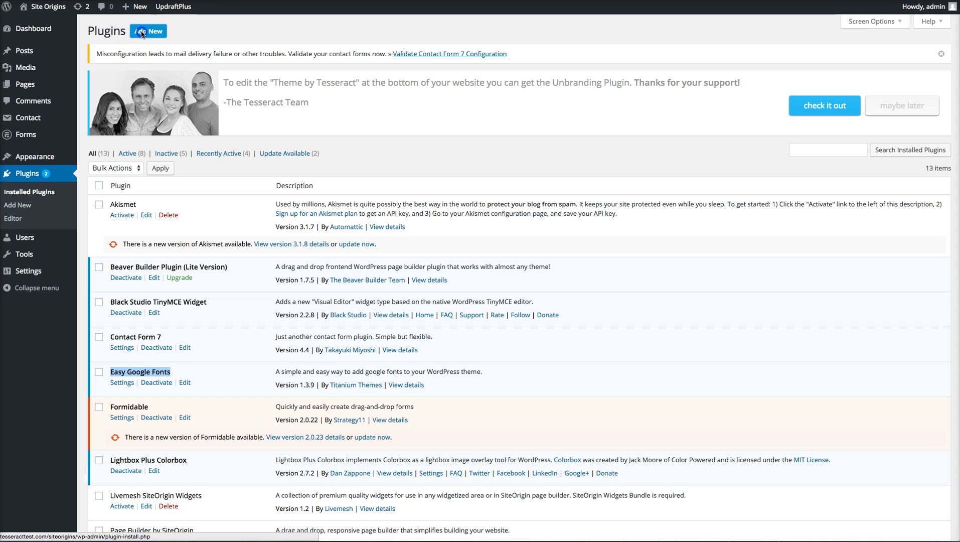
left_click(147, 31)
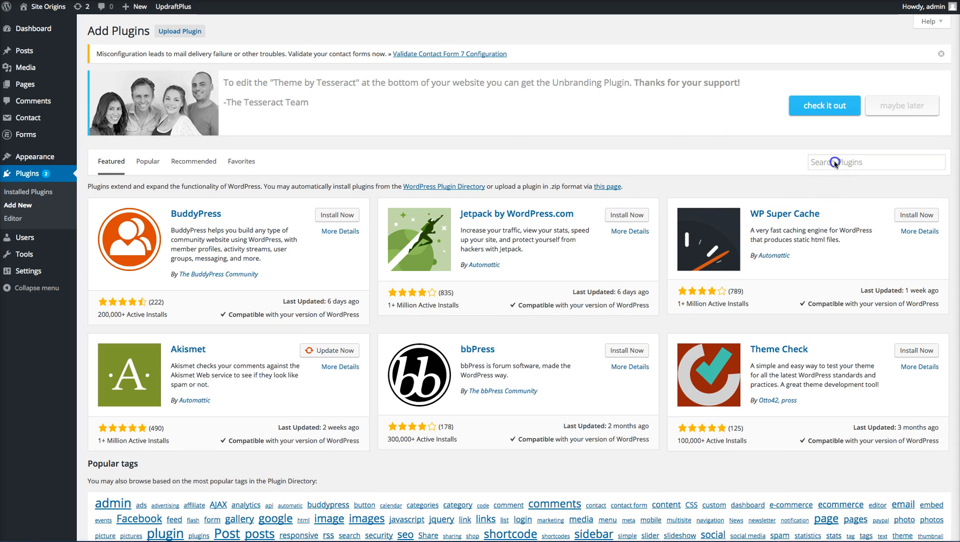
type("easy g")
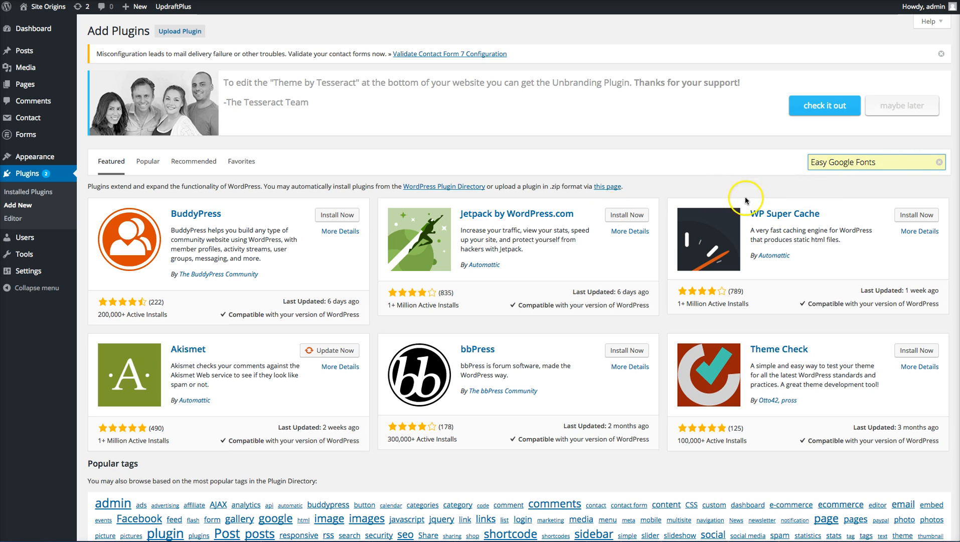
left_click(873, 162)
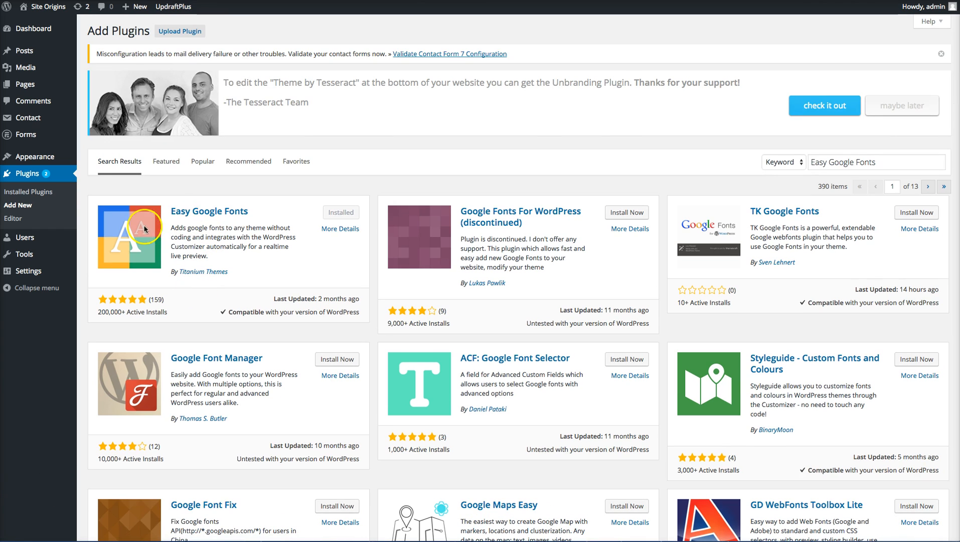
mouse_move(32, 195)
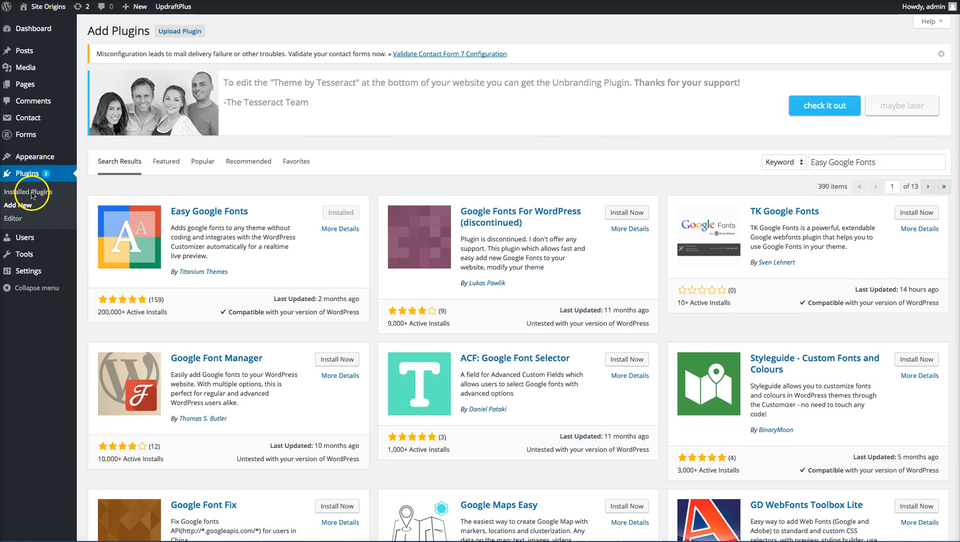
mouse_move(26, 174)
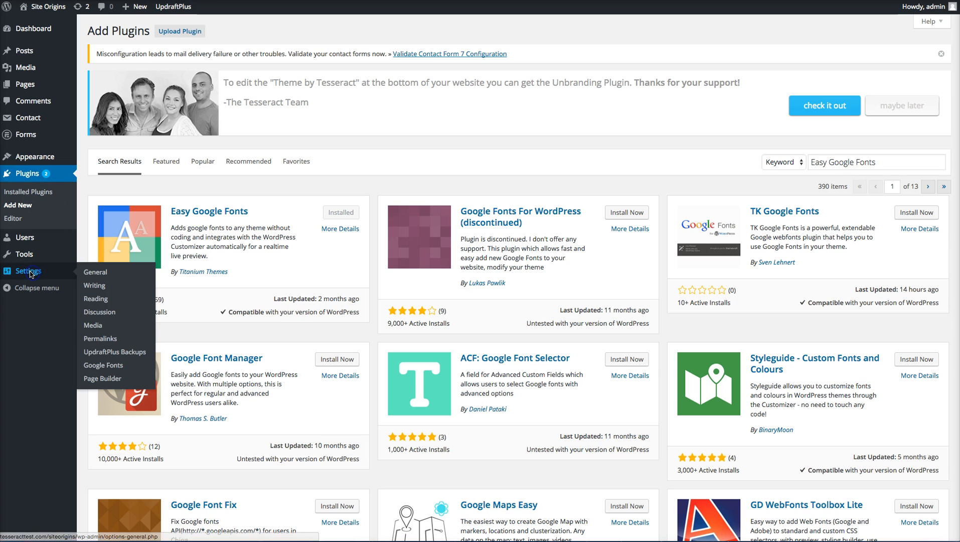
mouse_move(28, 191)
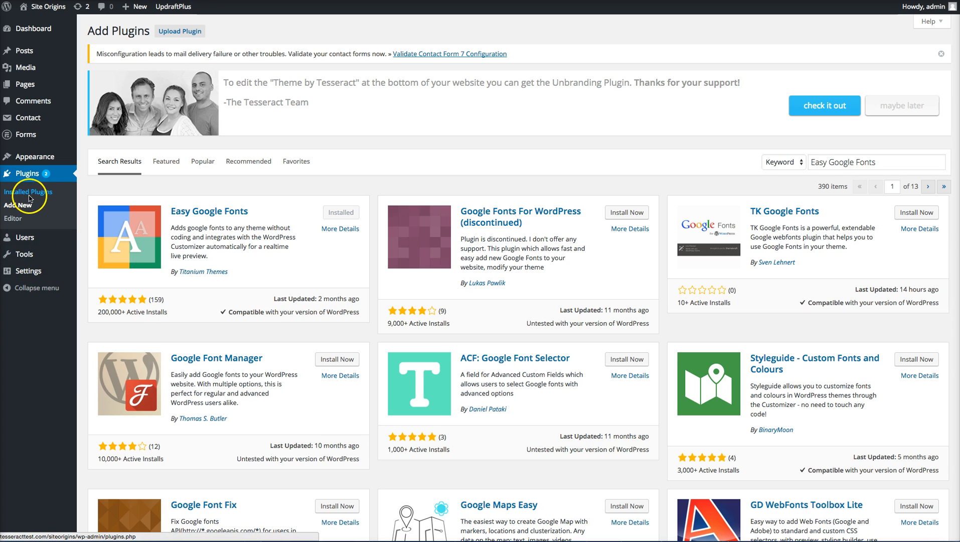
mouse_move(28, 196)
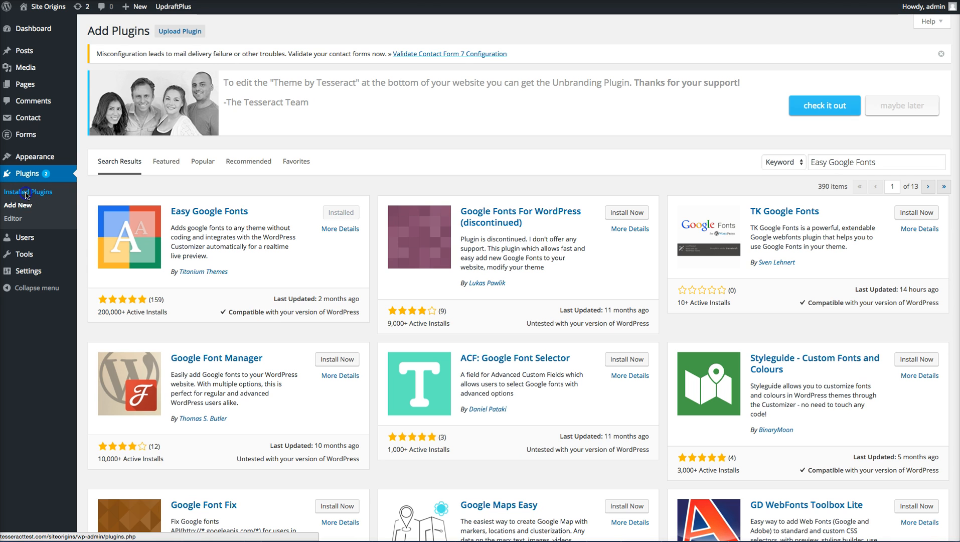
Reach the Easy Google Fonts settings from the installed plugins list
left_click(28, 190)
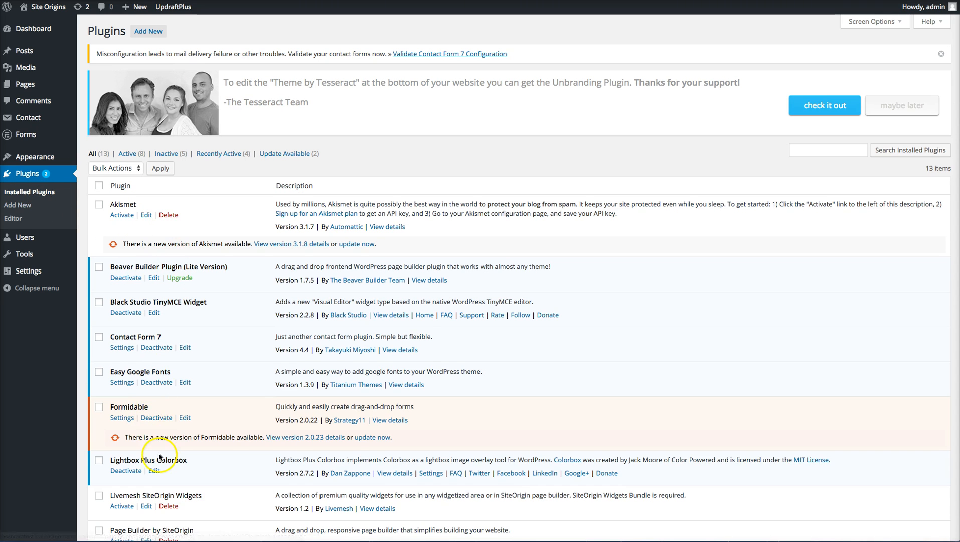
scroll("down", 3)
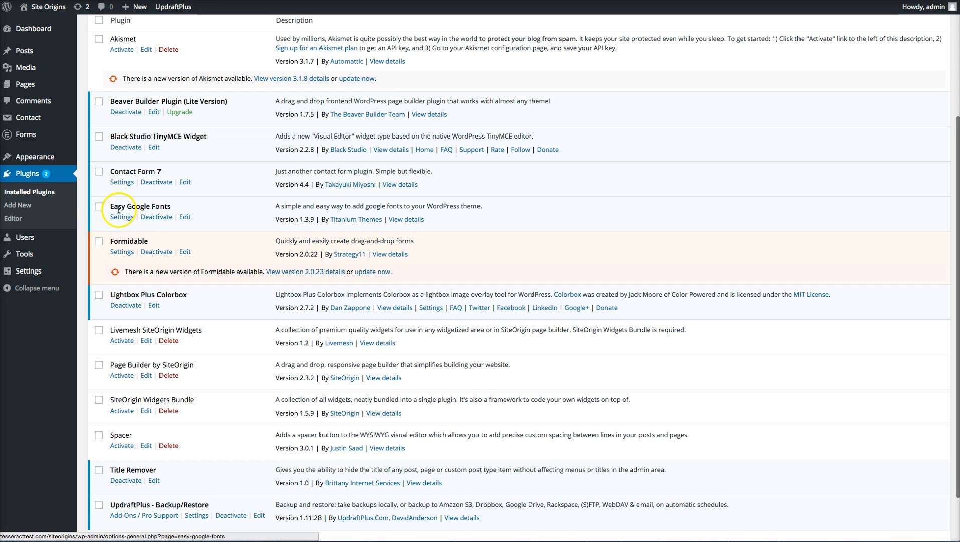
mouse_move(156, 217)
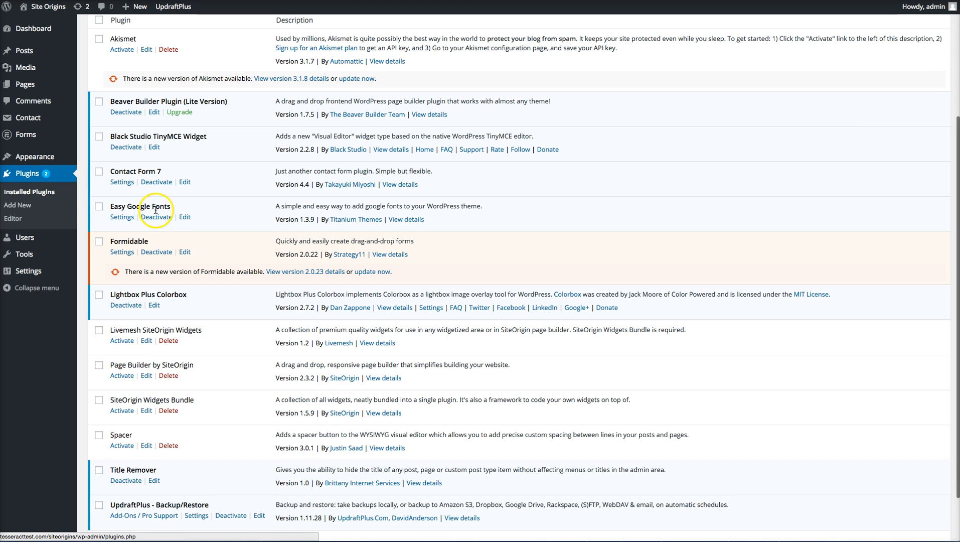
mouse_move(121, 217)
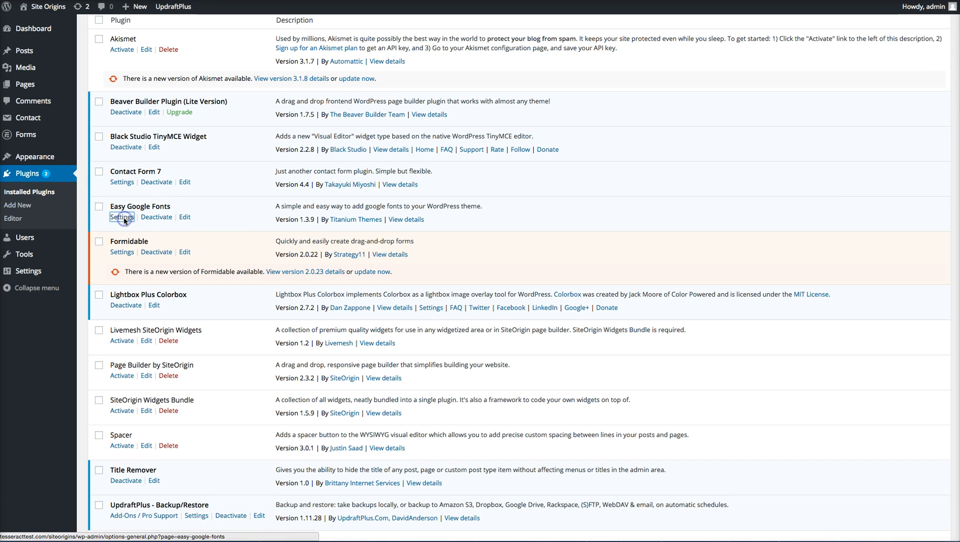
left_click(122, 217)
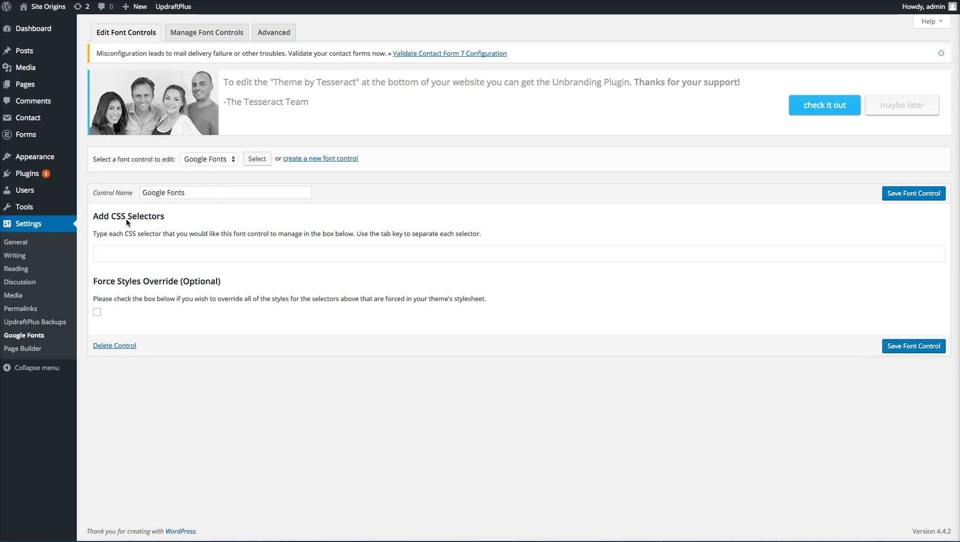
mouse_move(93, 197)
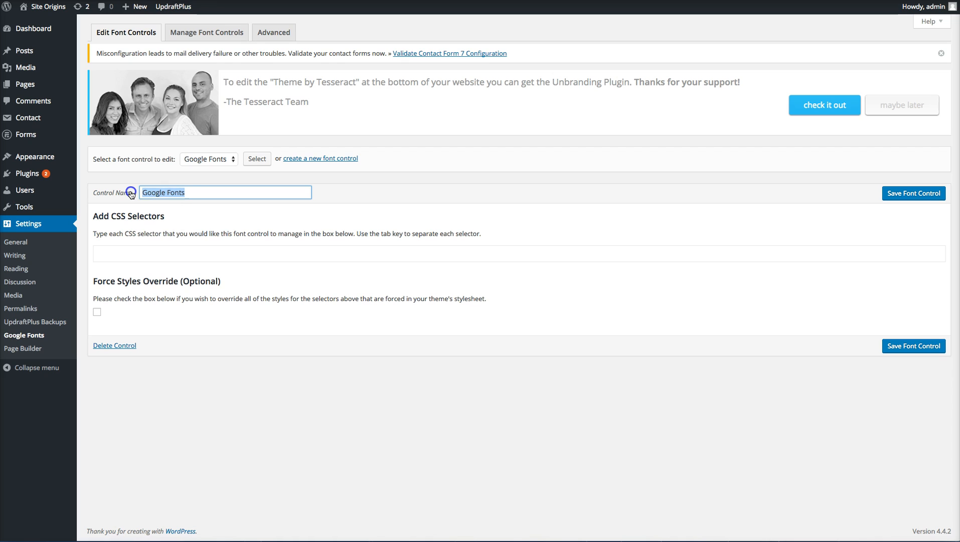
mouse_move(195, 196)
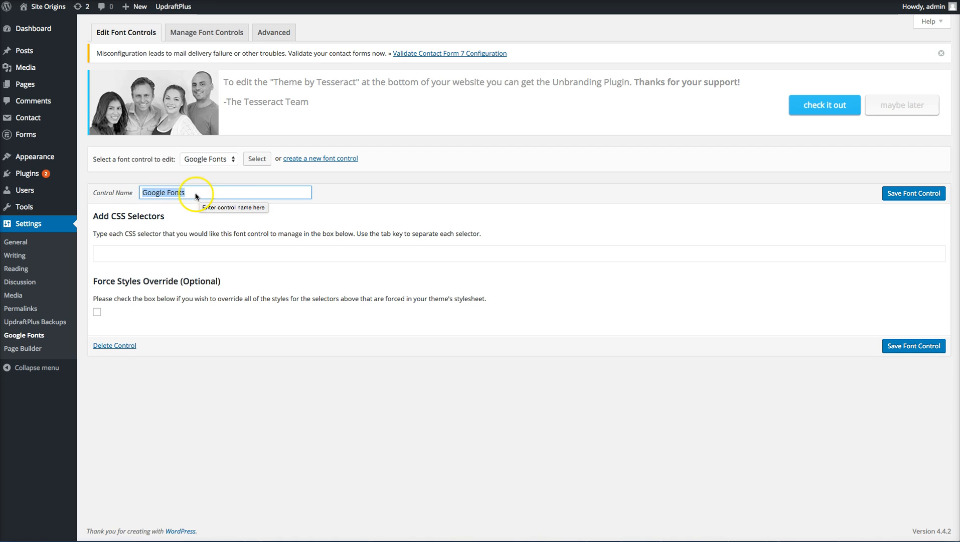
mouse_move(96, 196)
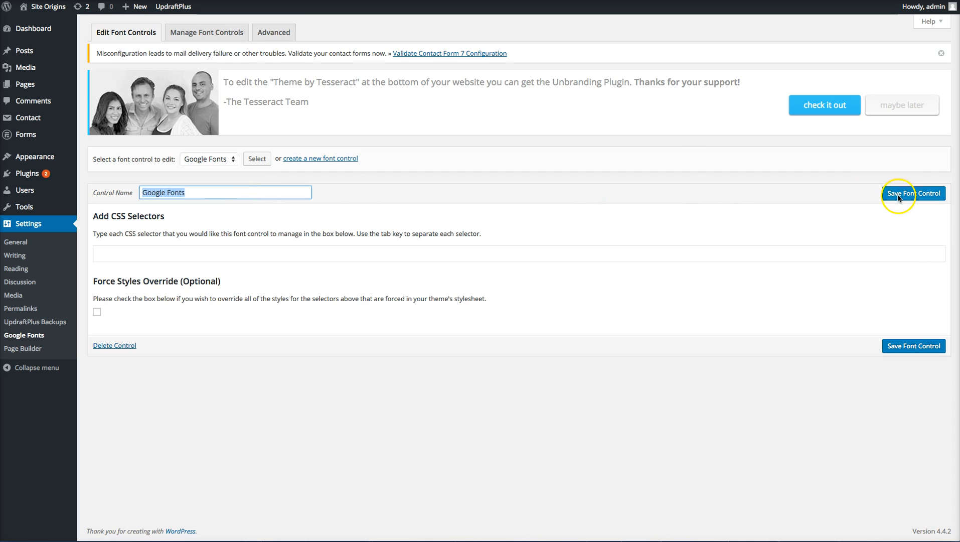
Save the font control named Google Fonts and select it
left_click(914, 194)
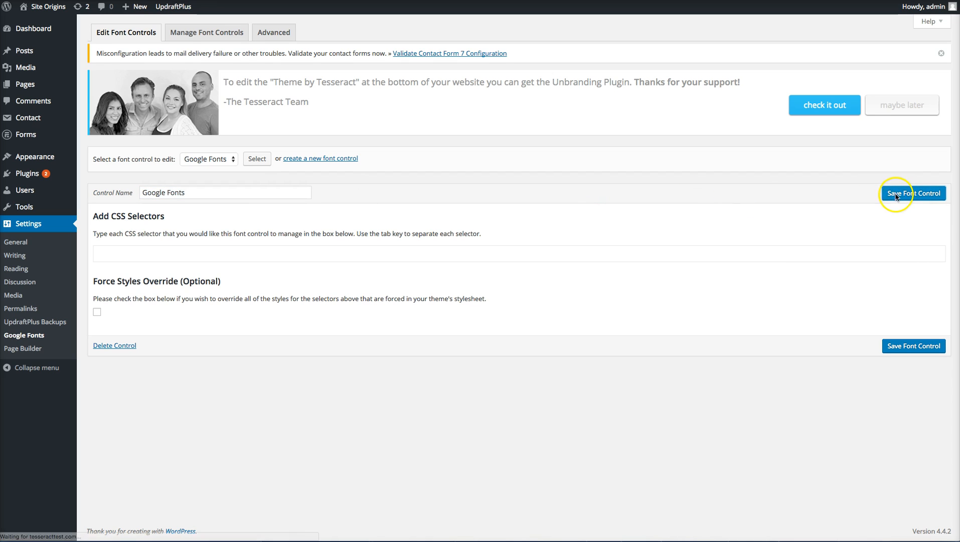
left_click(913, 192)
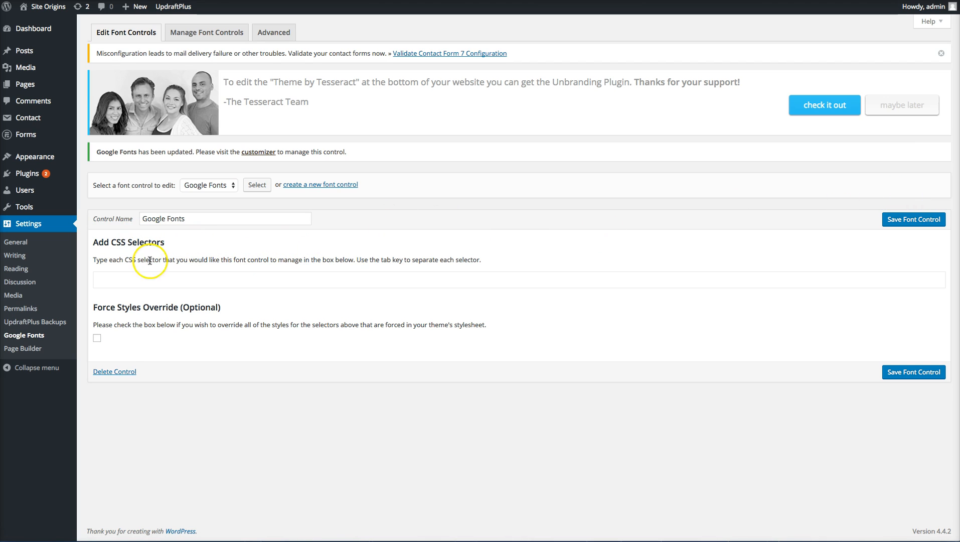
mouse_move(108, 307)
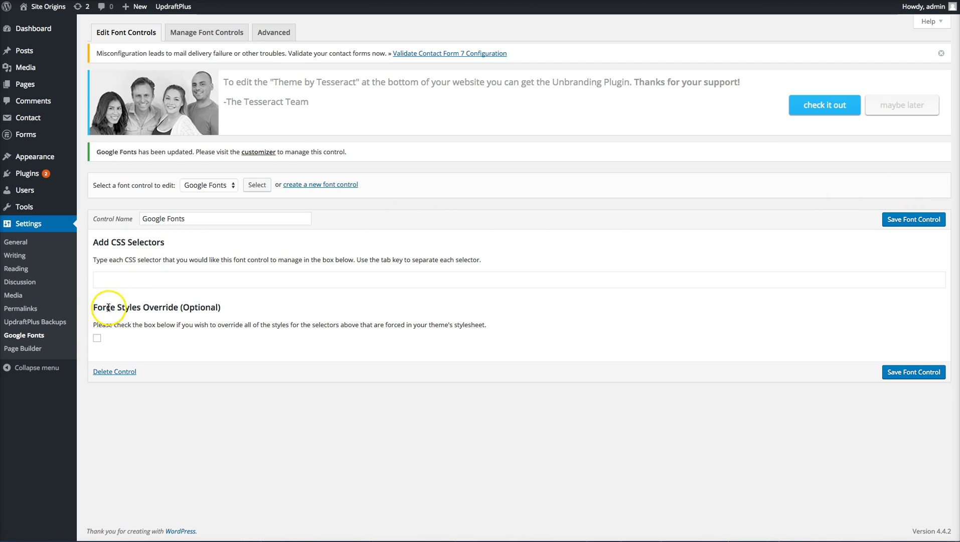
mouse_move(180, 203)
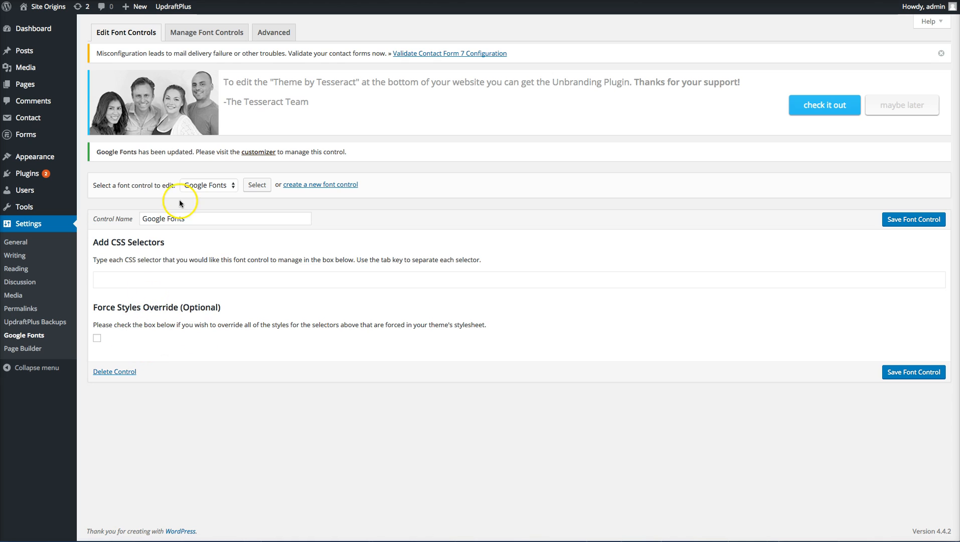
mouse_move(914, 218)
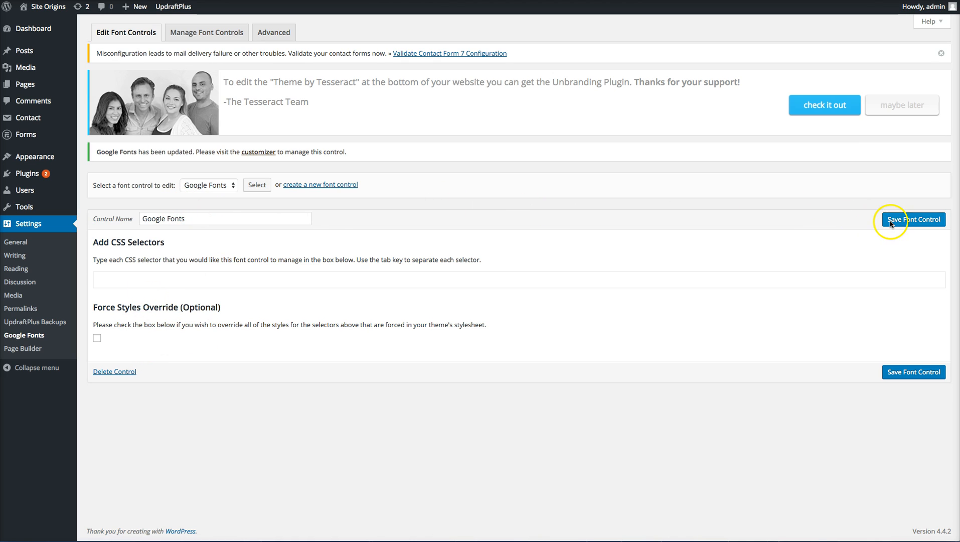
left_click(225, 219)
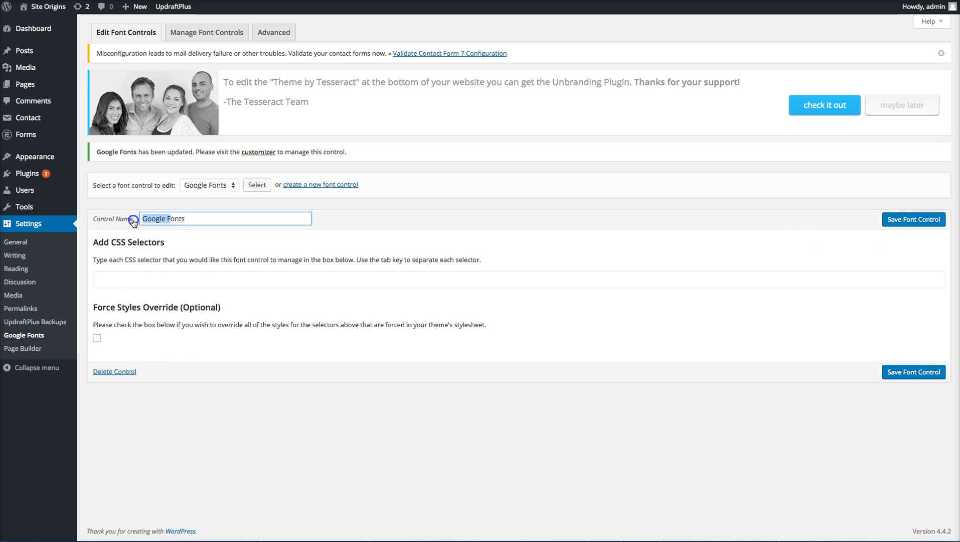
mouse_move(130, 253)
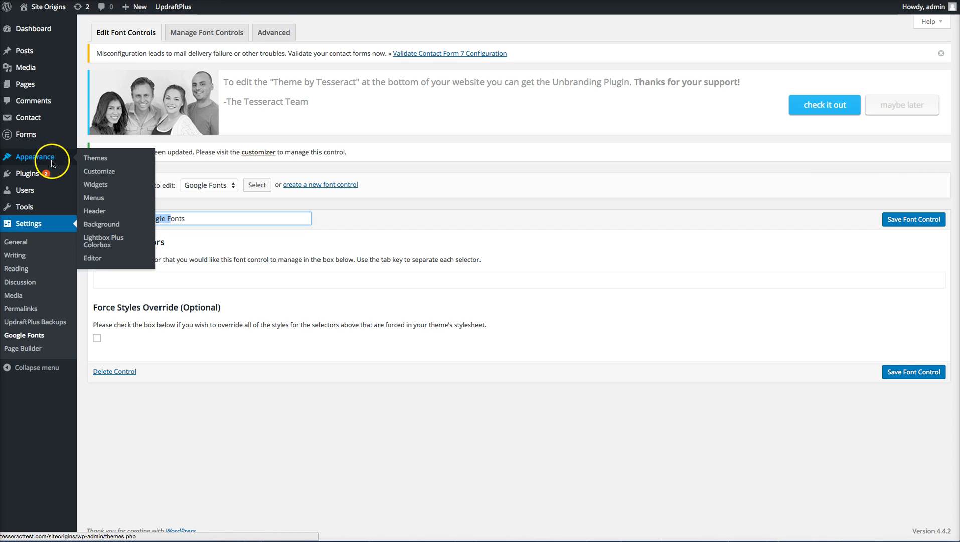
mouse_move(99, 171)
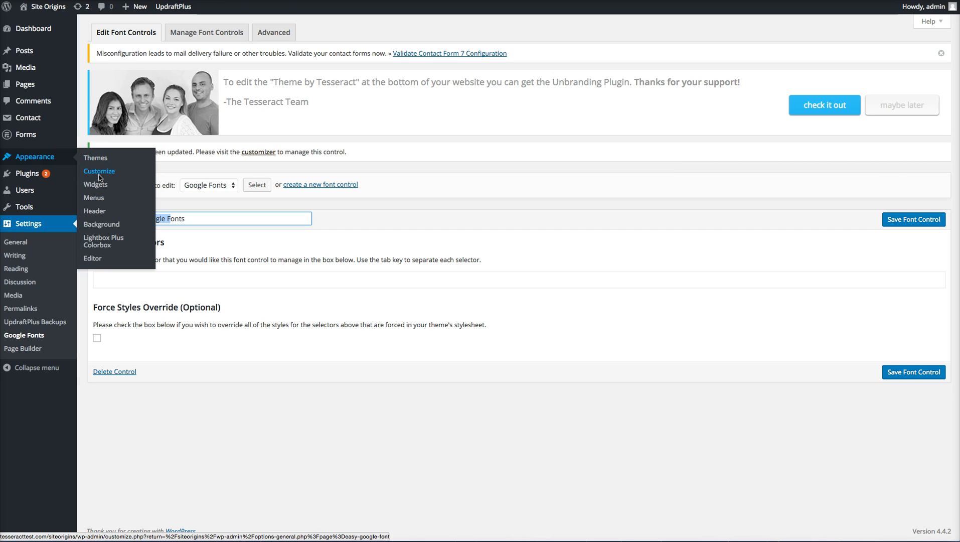
Enter the live customizer and go to the Typography section's default settings
left_click(99, 170)
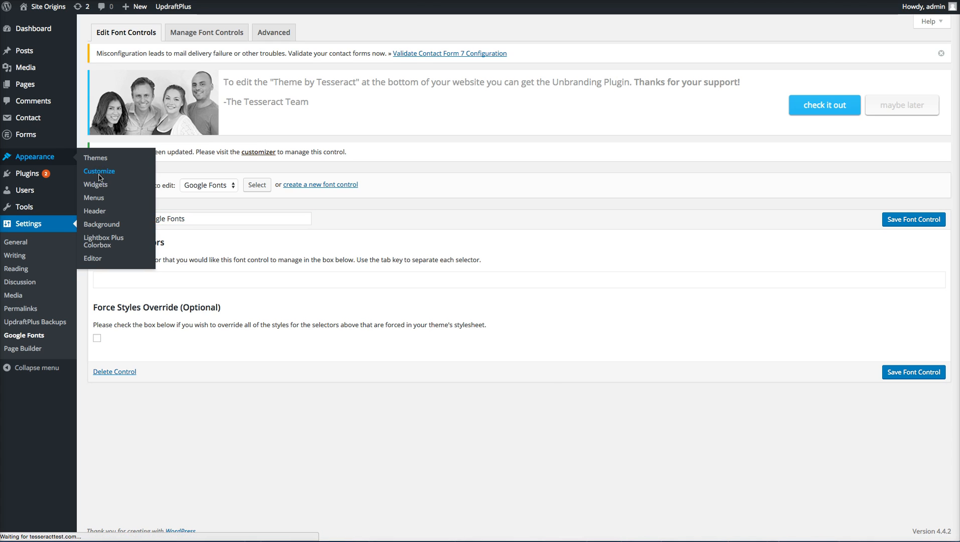
left_click(100, 171)
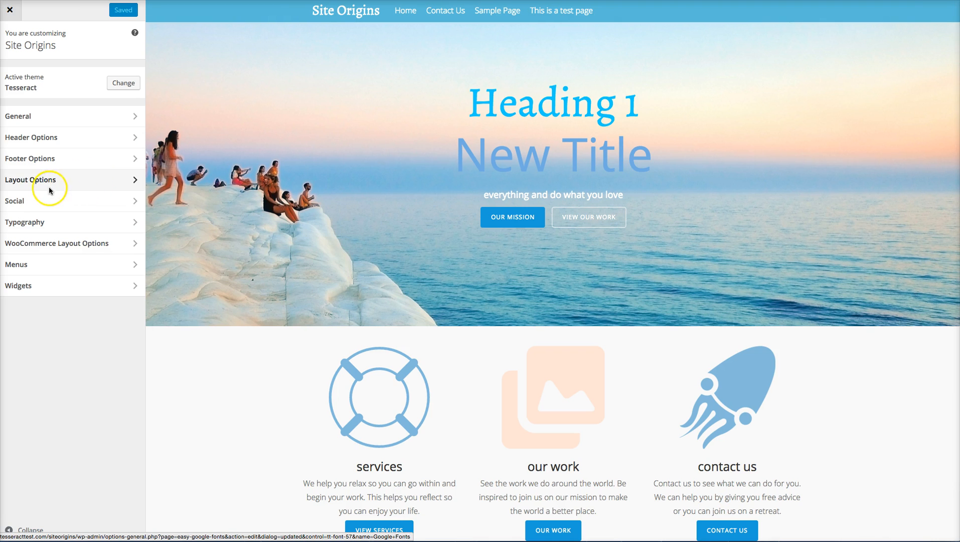
left_click(25, 222)
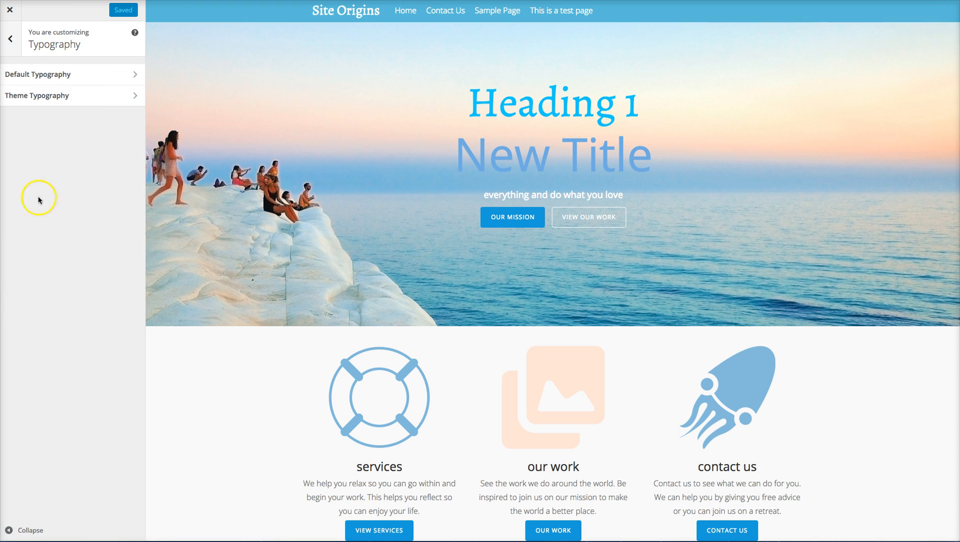
mouse_move(39, 75)
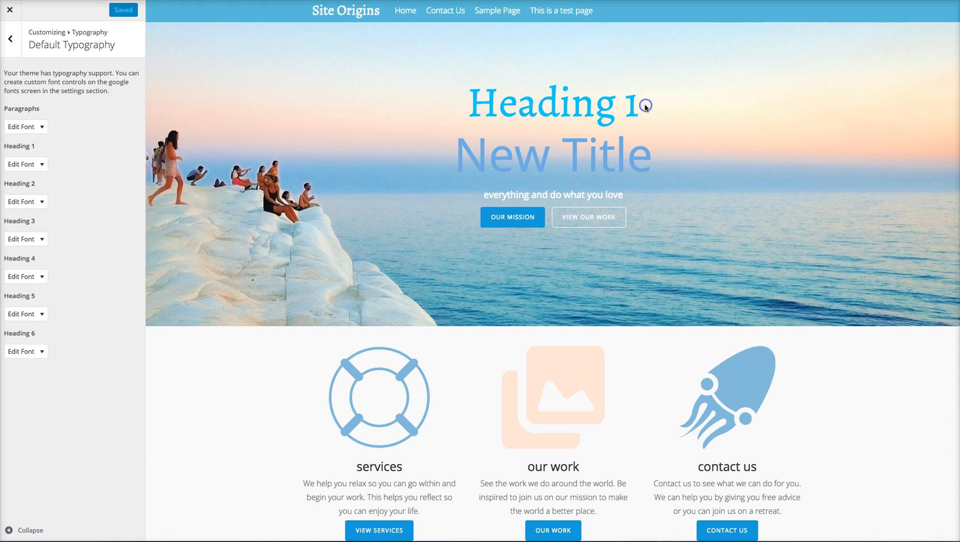
mouse_move(463, 126)
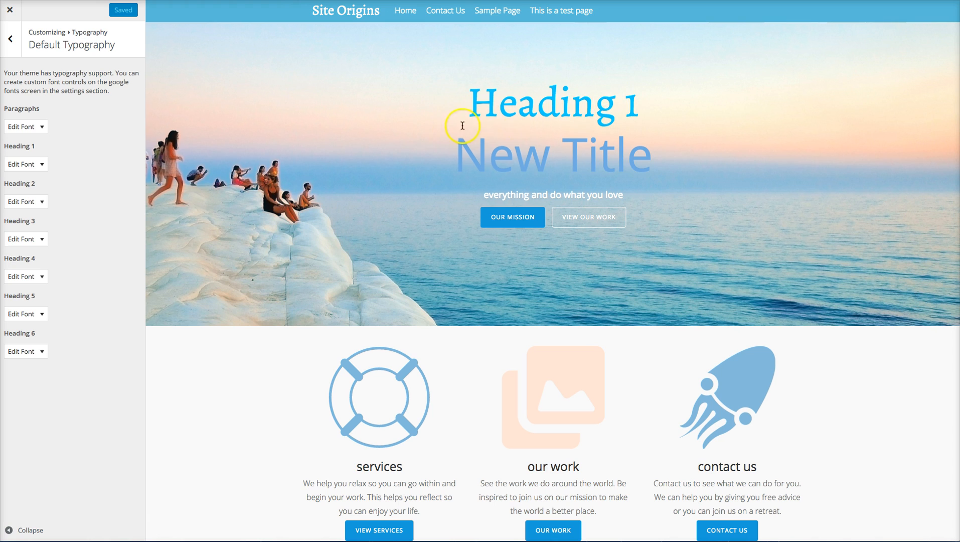
mouse_move(556, 116)
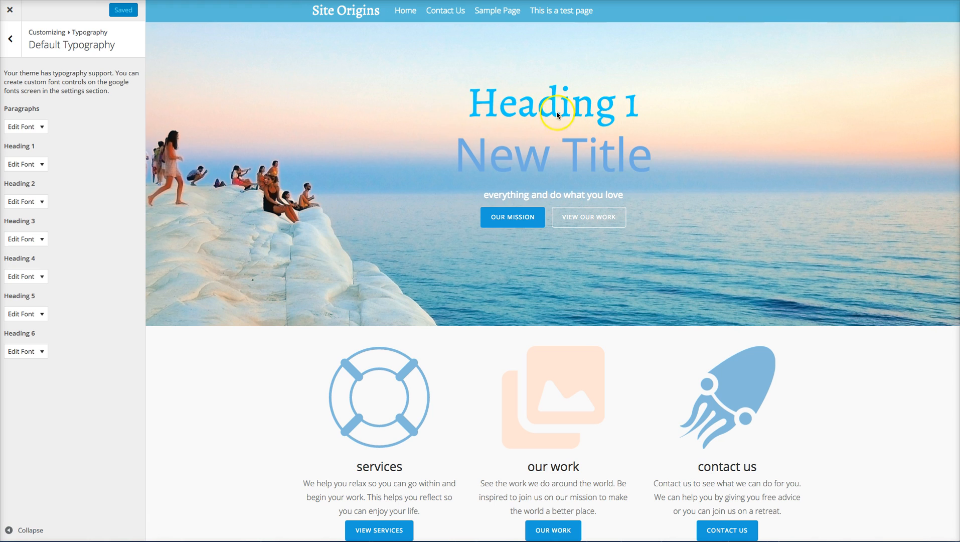
mouse_move(39, 494)
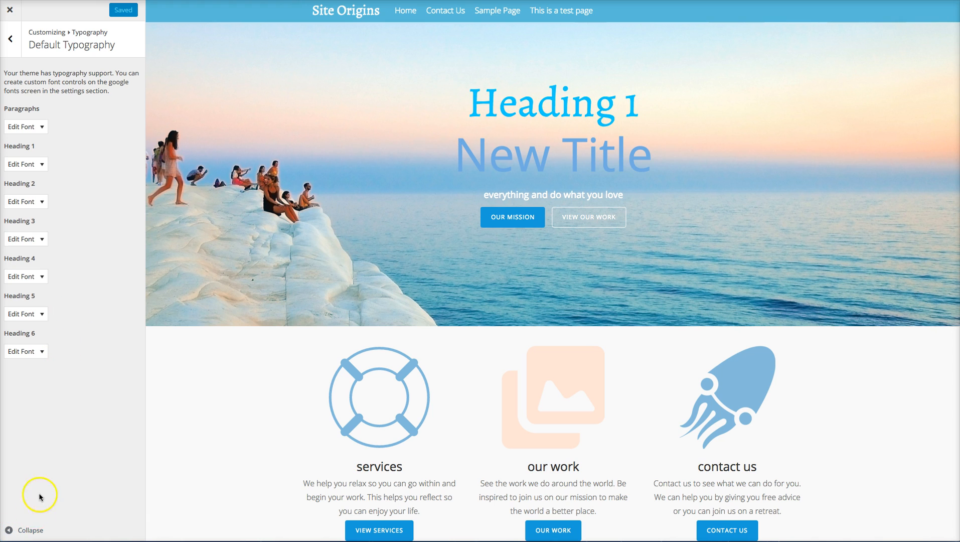
mouse_move(455, 120)
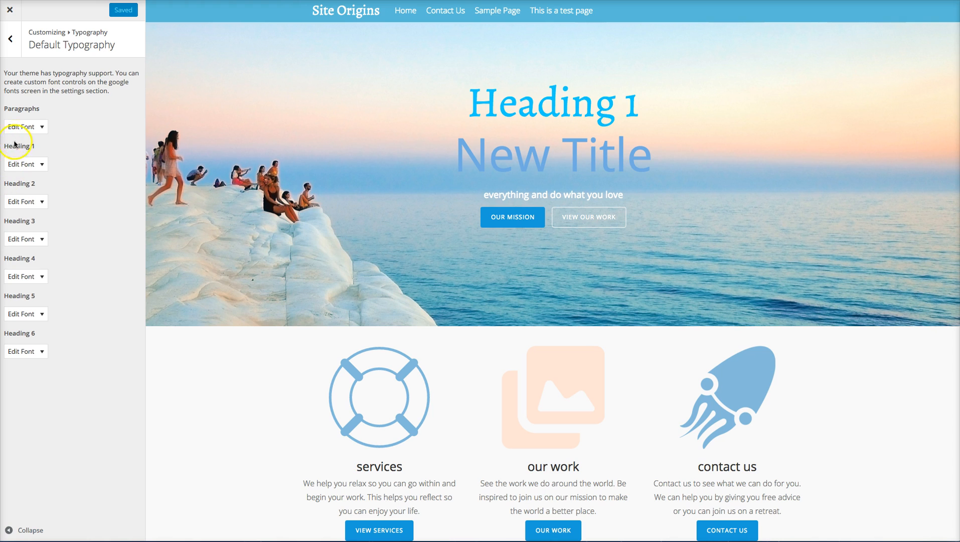
Give Heading 1 a darker blue font colour and an 83px size under its Appearance options
left_click(21, 164)
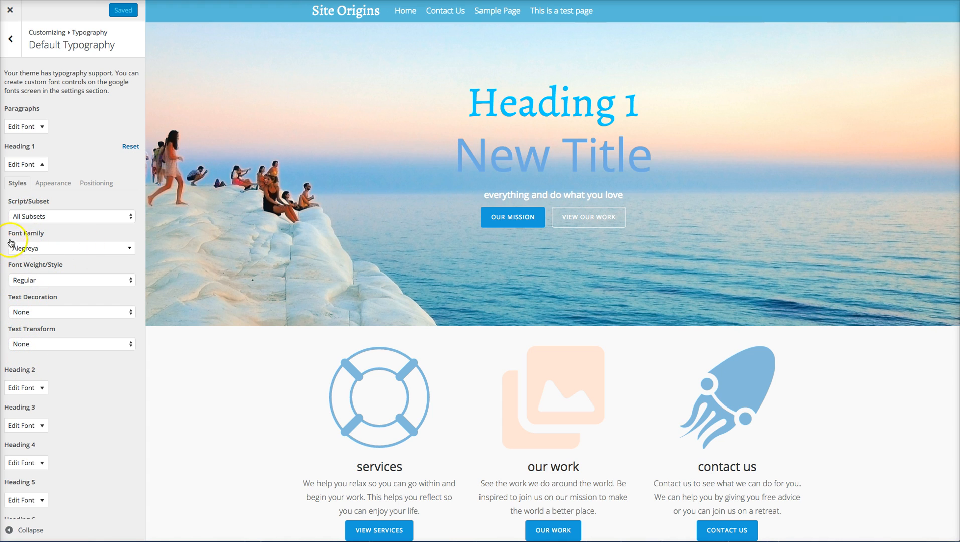
left_click(53, 182)
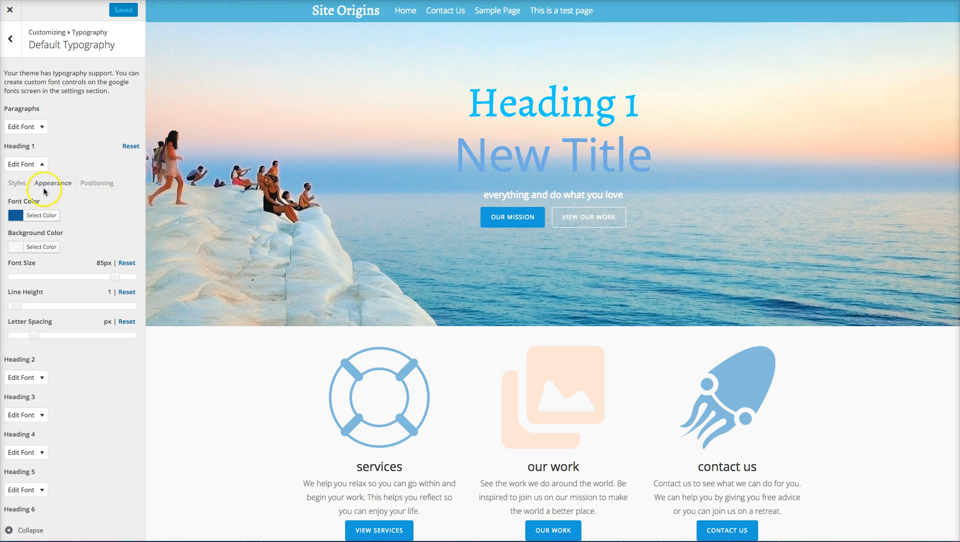
left_click(43, 215)
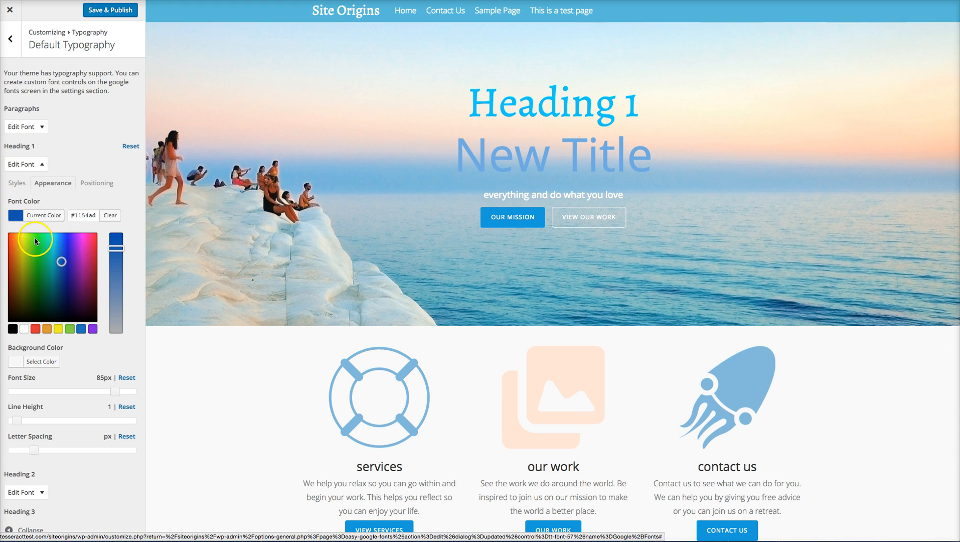
left_click(55, 265)
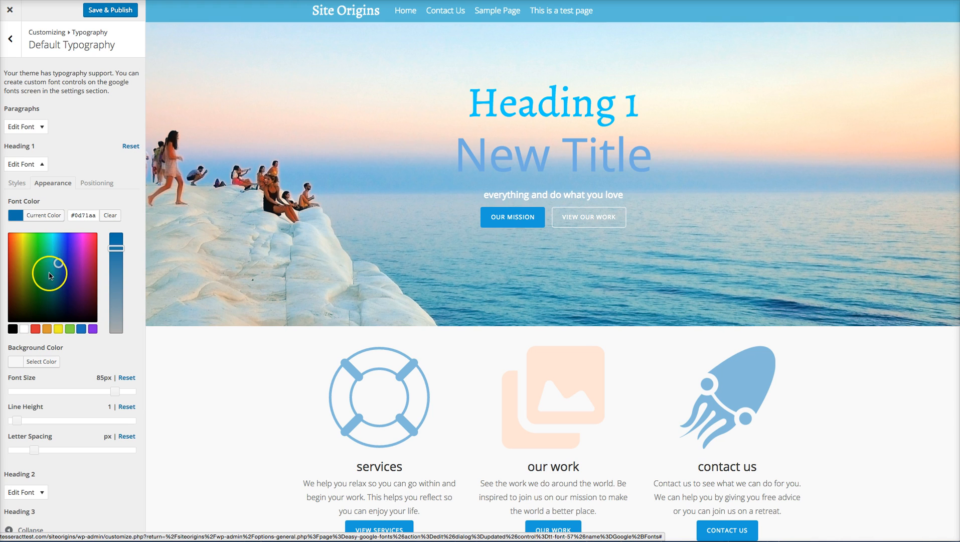
scroll("down", 3)
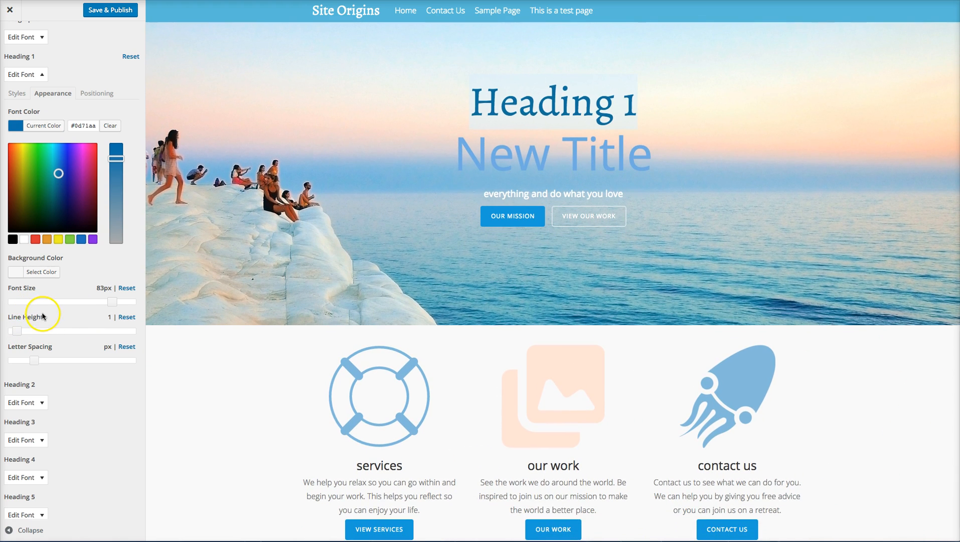
scroll("down", 3)
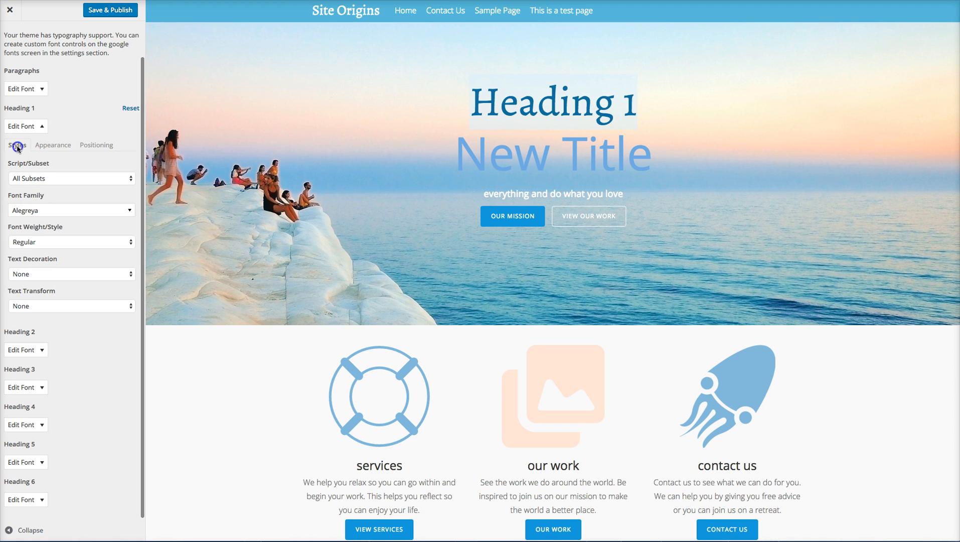
Preview Cambo, IM Fell French Canon SC and Roboto Slab on Heading 1
left_click(70, 210)
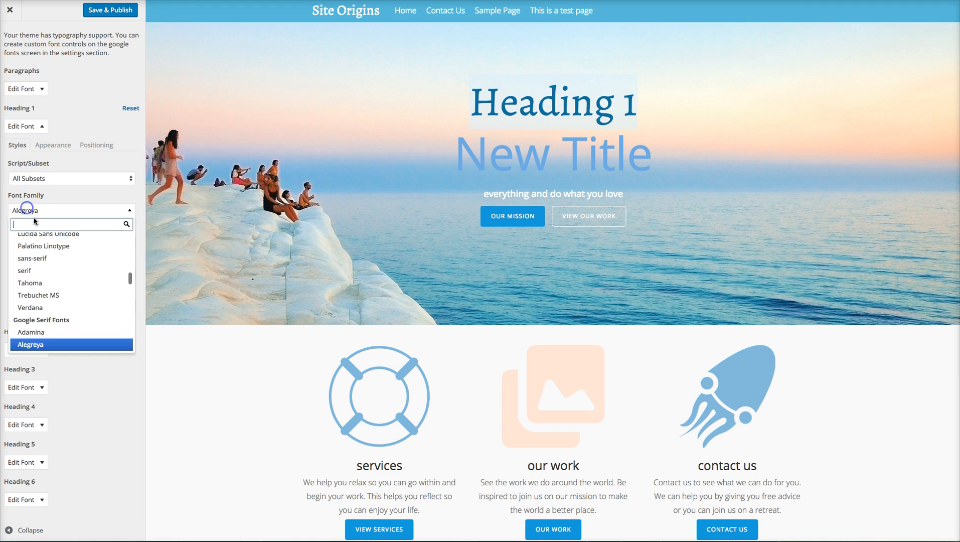
left_click(40, 288)
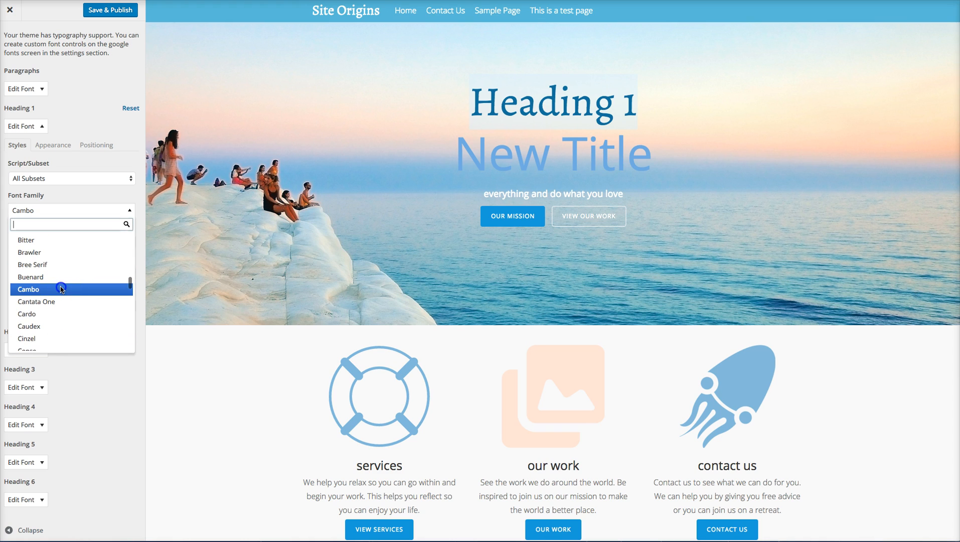
scroll("down", 3)
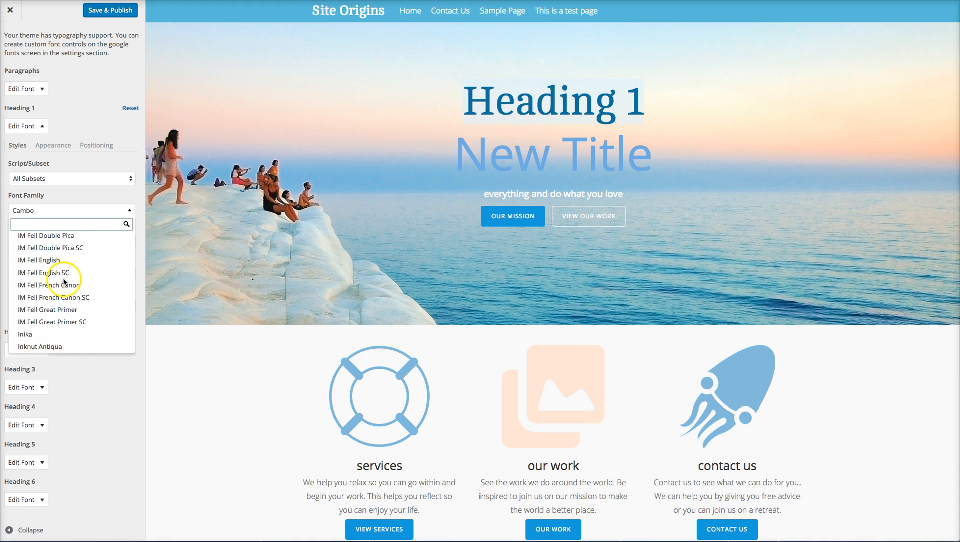
left_click(55, 297)
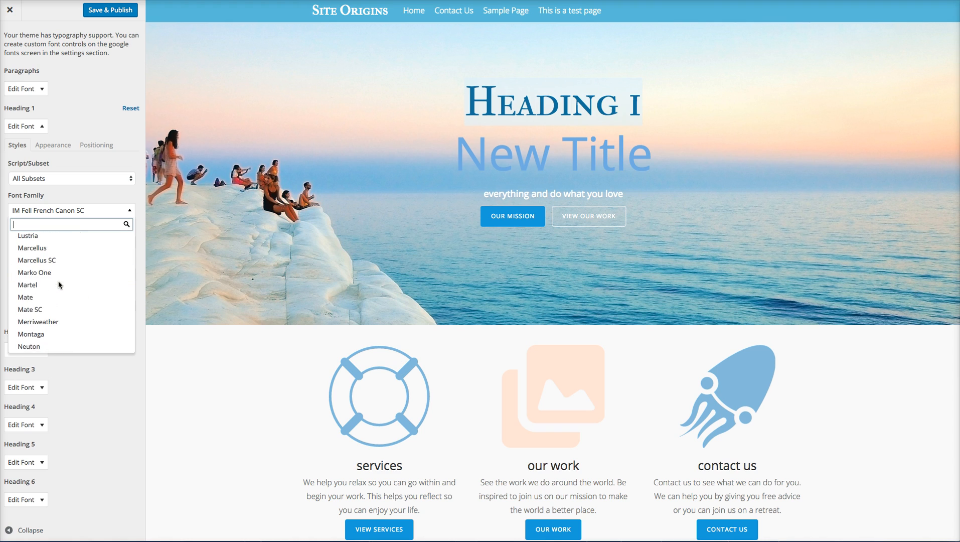
left_click(39, 284)
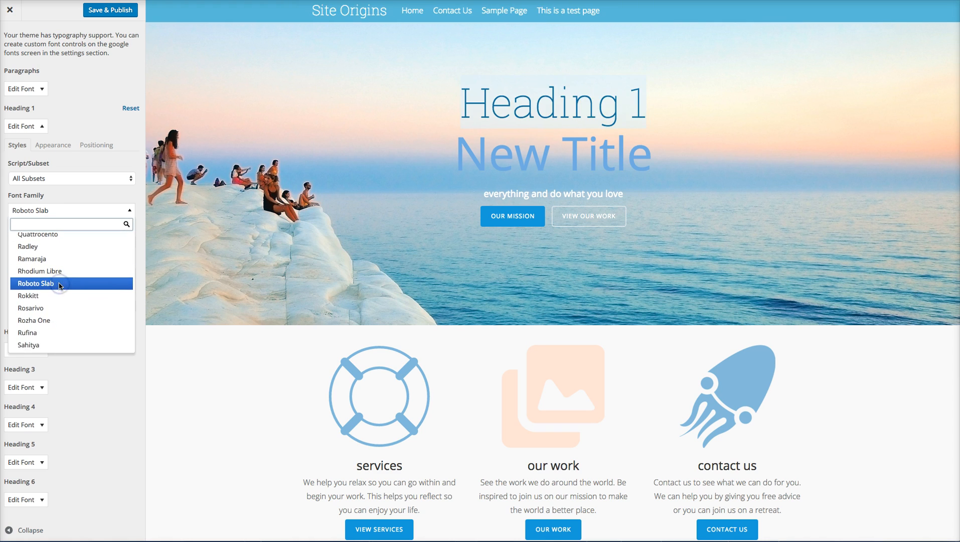
left_click(37, 284)
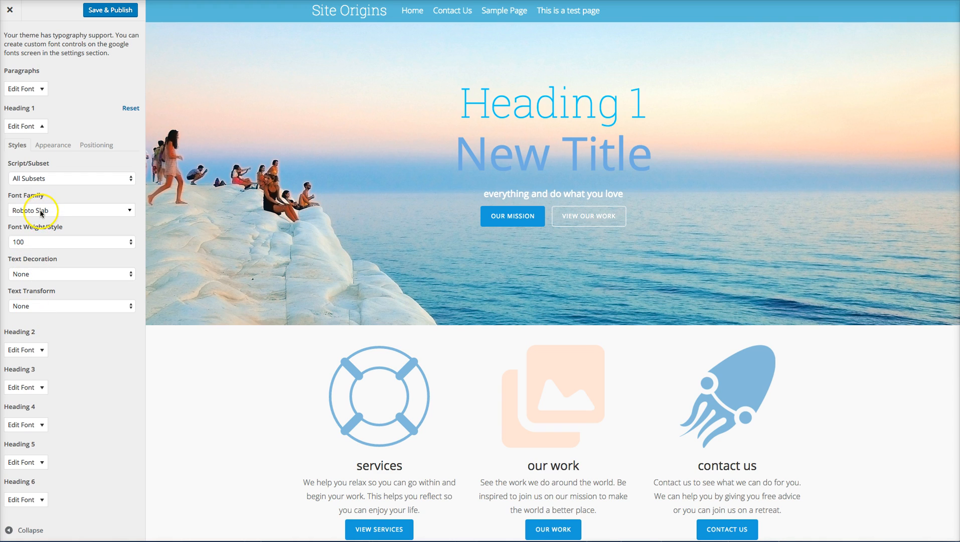
Set Heading 1 to Halant at weight 300 and collapse its font settings
left_click(71, 210)
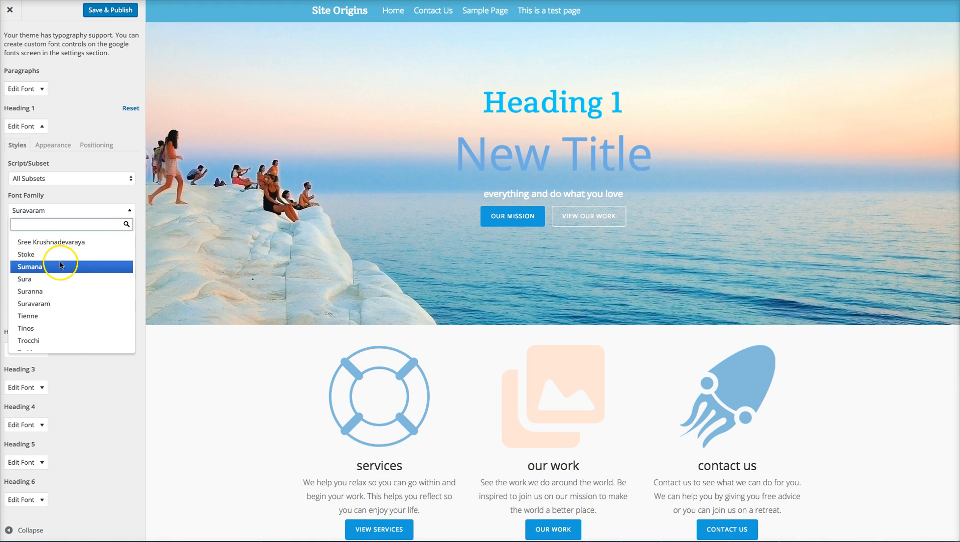
scroll("up", 3)
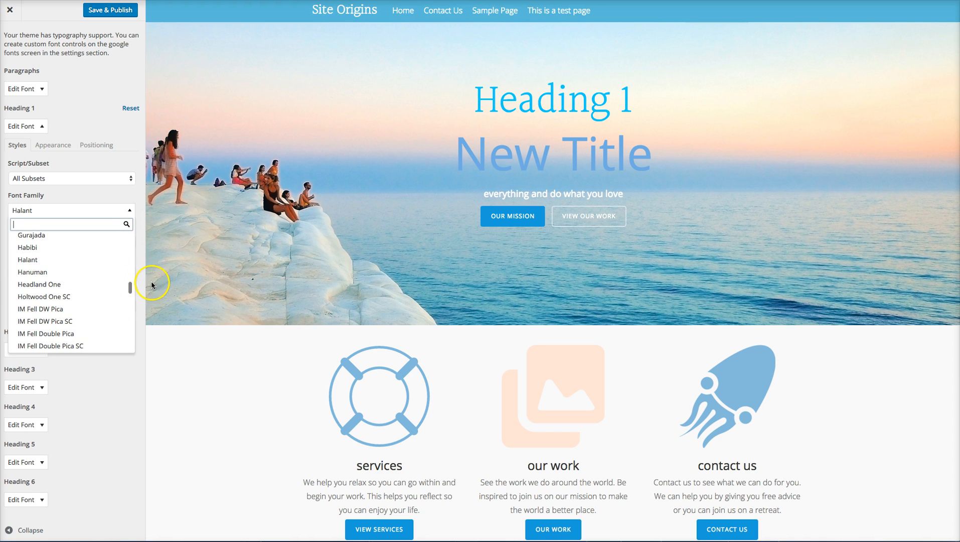
left_click(28, 259)
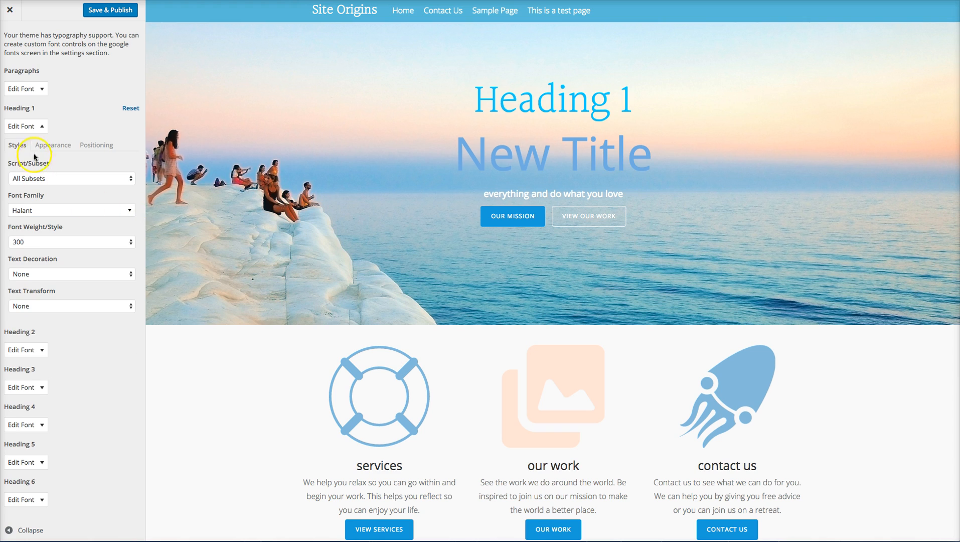
left_click(21, 126)
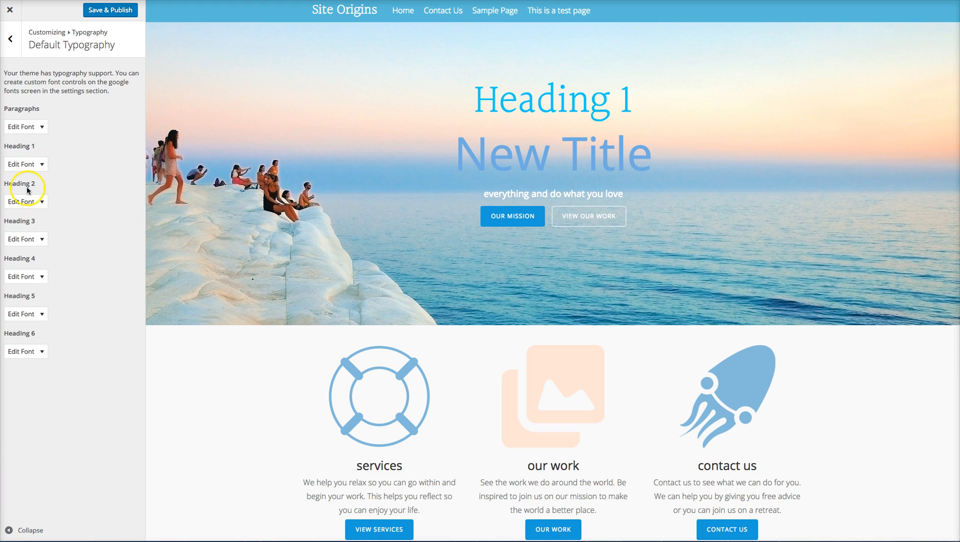
mouse_move(78, 178)
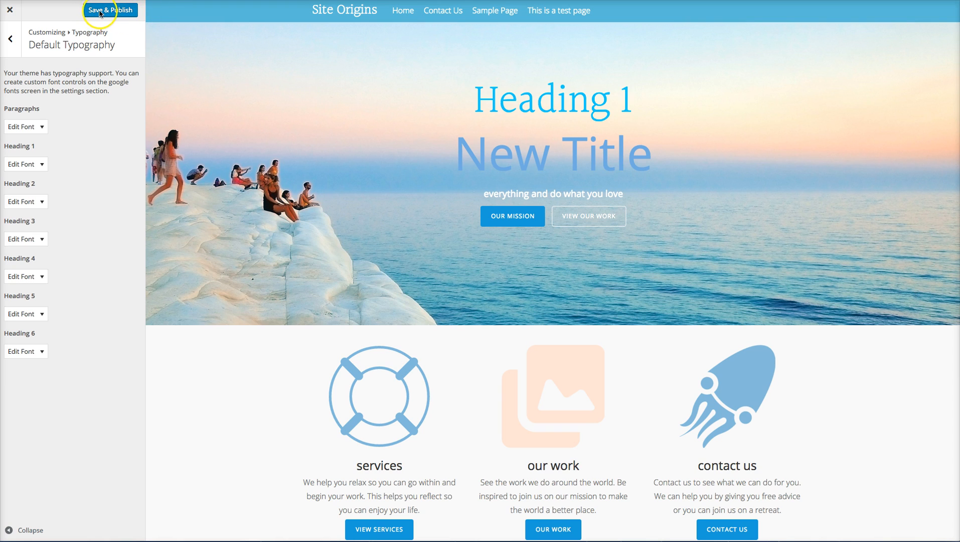
Publish the typography changes, then edit the Home front page and launch Page Builder
left_click(109, 10)
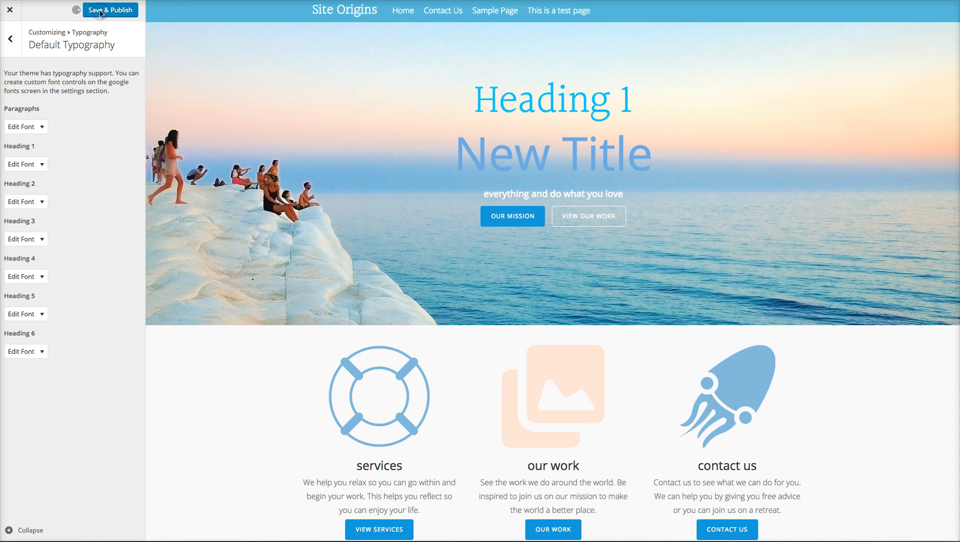
left_click(110, 10)
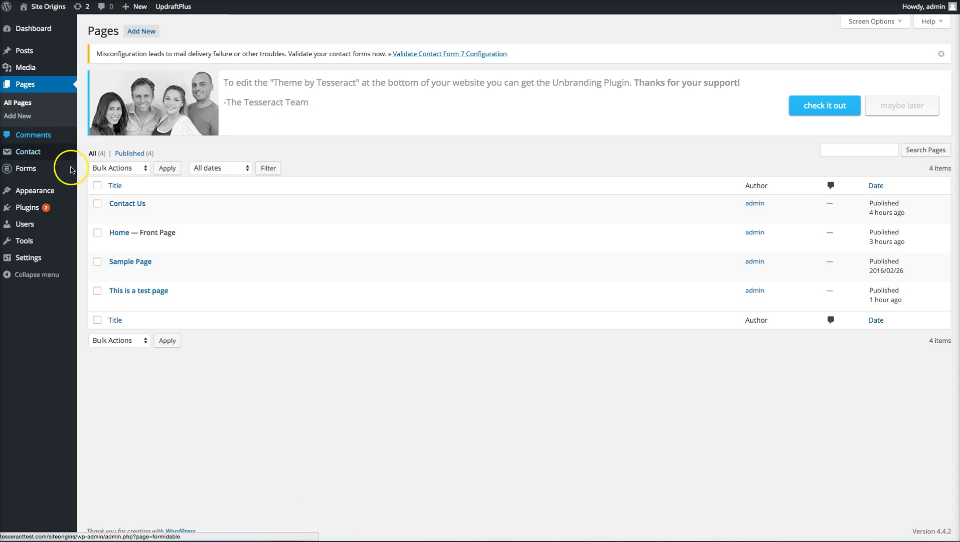
mouse_move(142, 232)
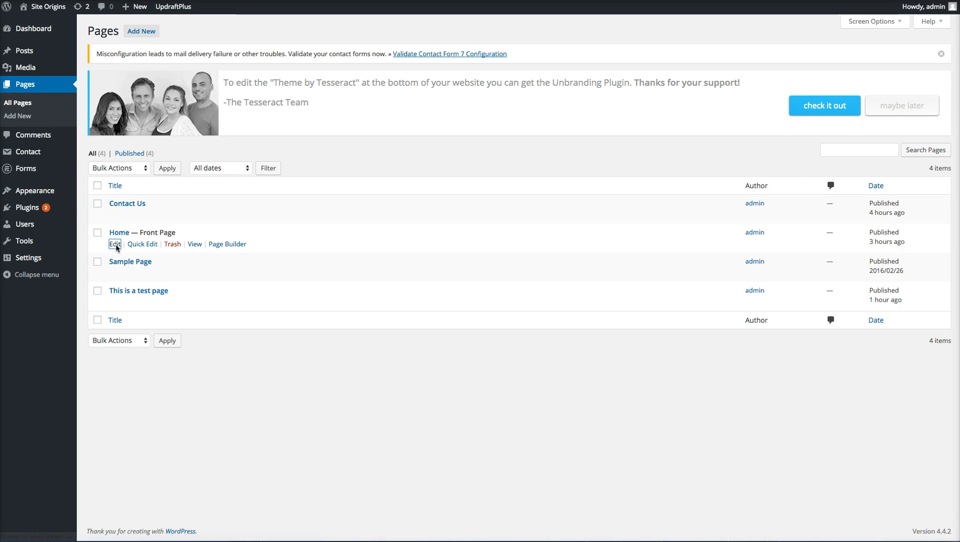
left_click(115, 244)
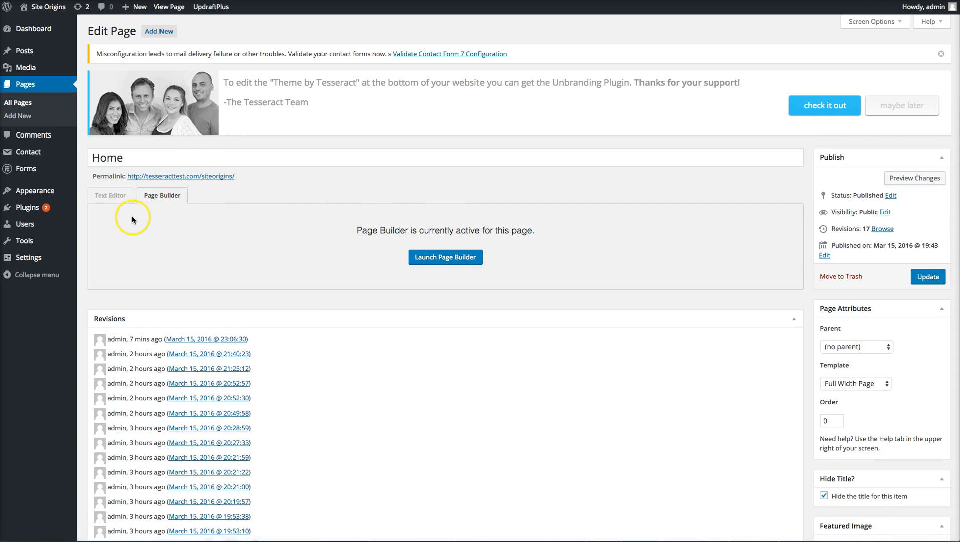
mouse_move(309, 172)
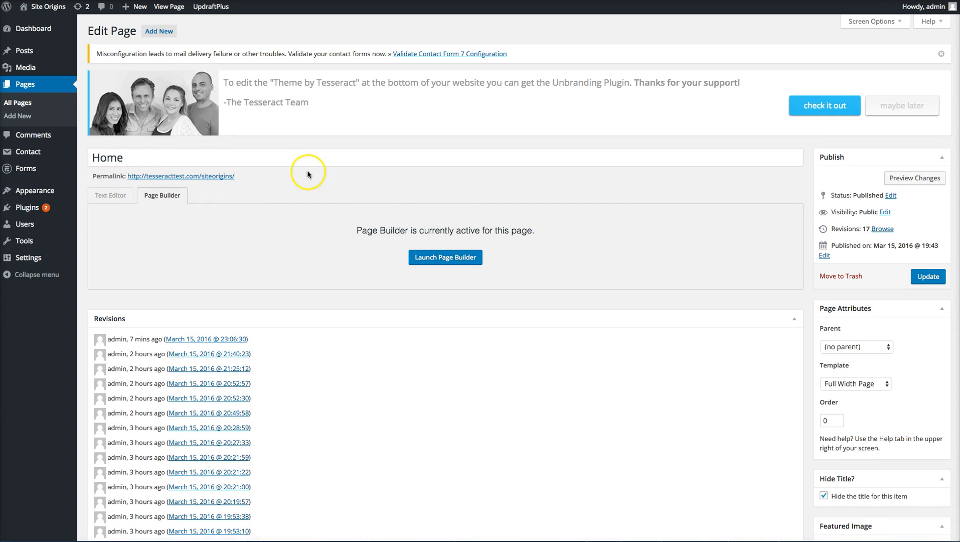
left_click(445, 256)
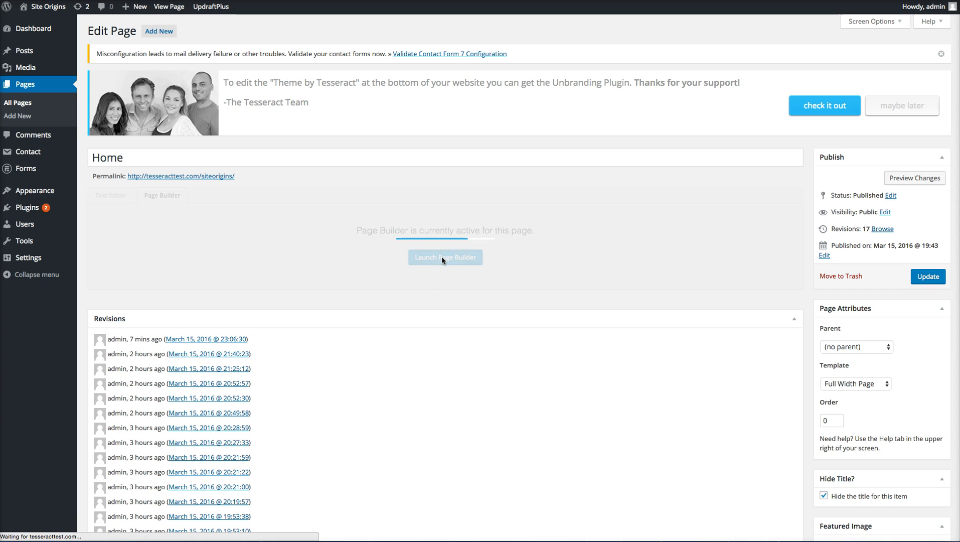
Switch the hero text to Heading 2 and back to Heading 1 in the text editor
left_click(446, 257)
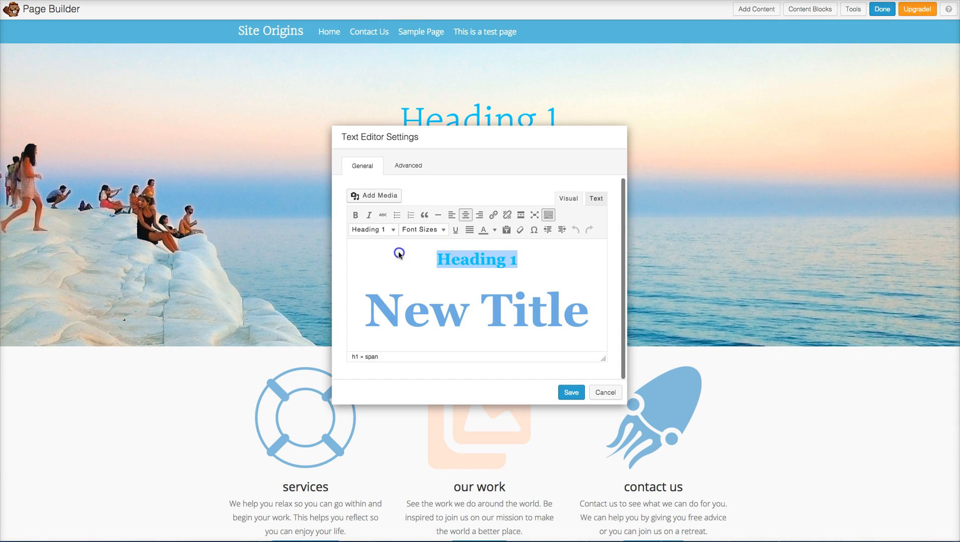
left_click(370, 228)
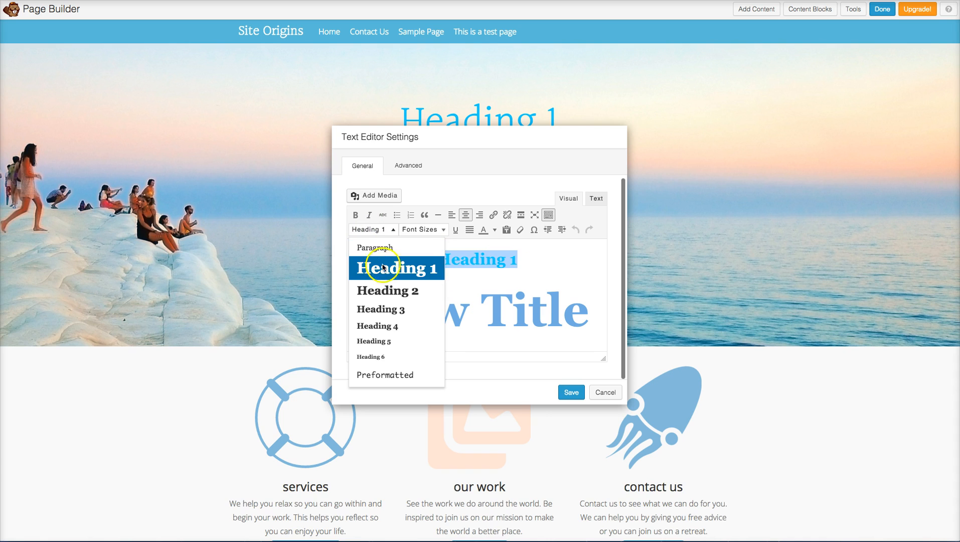
left_click(395, 268)
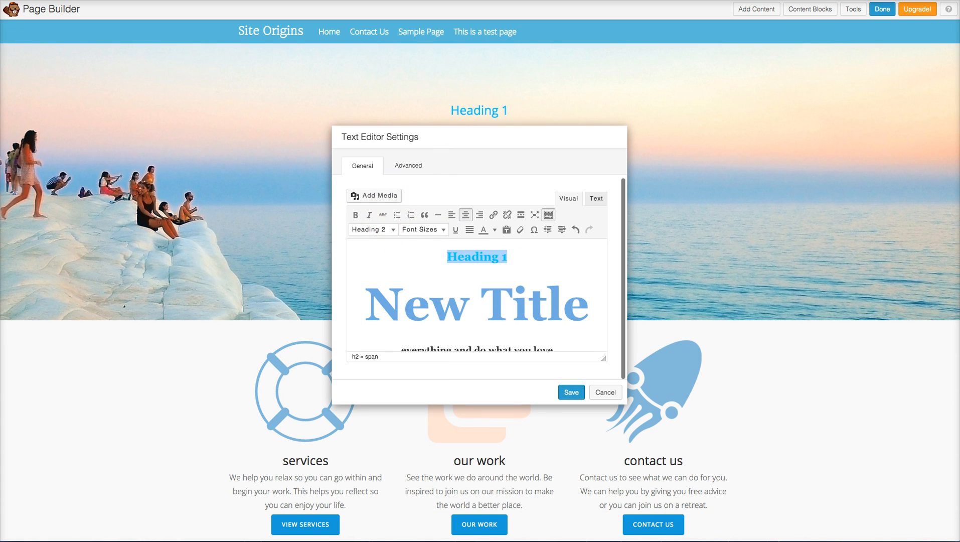
left_click(370, 229)
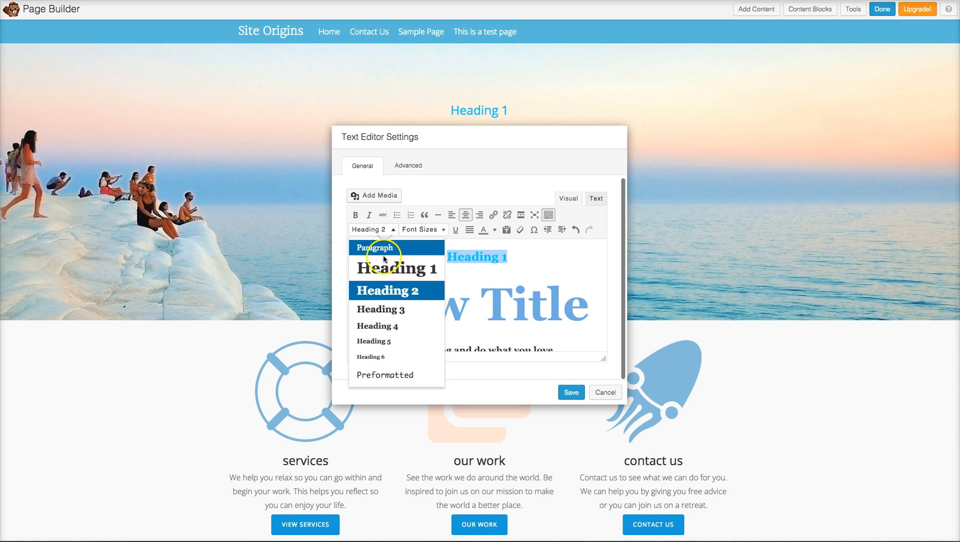
left_click(395, 268)
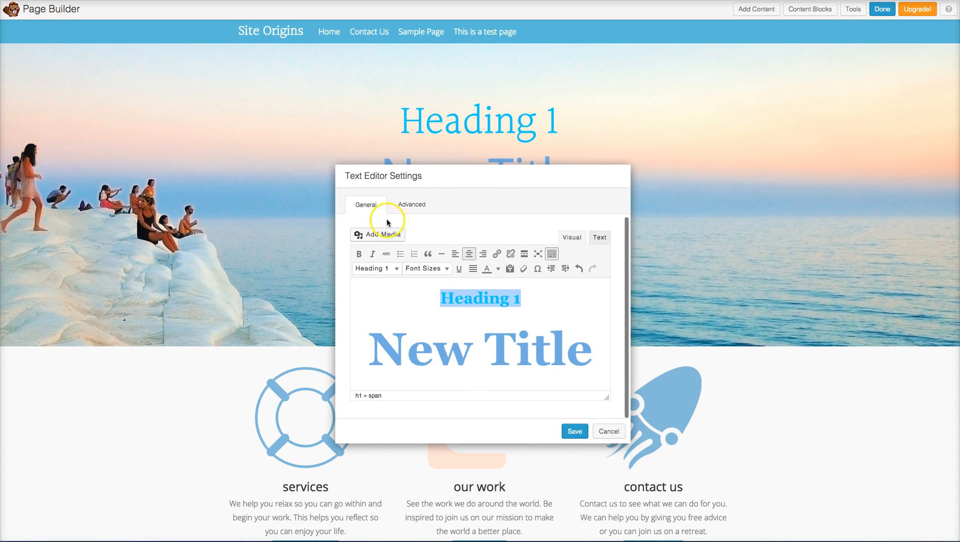
mouse_move(498, 280)
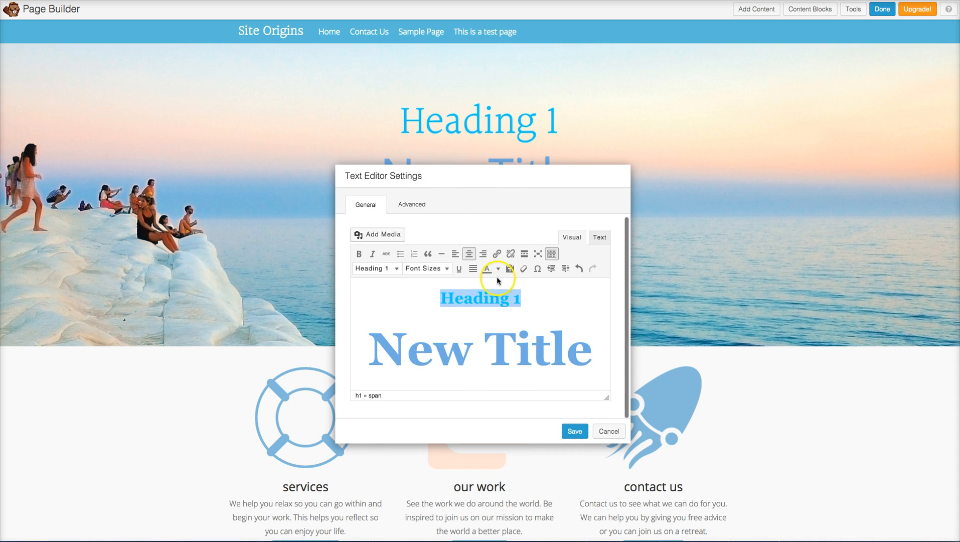
Try black, dark blue and green on Heading 1, then return it to light blue
left_click(498, 268)
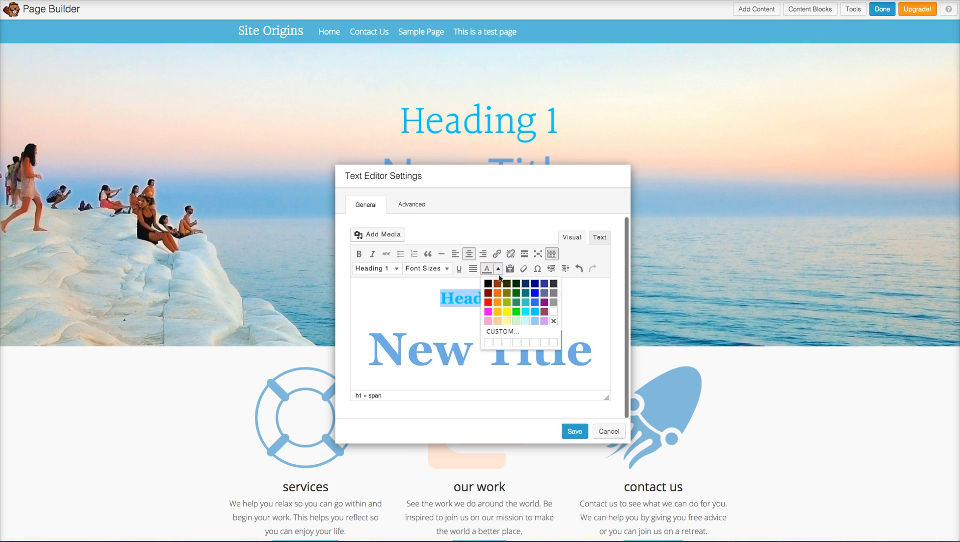
left_click(496, 282)
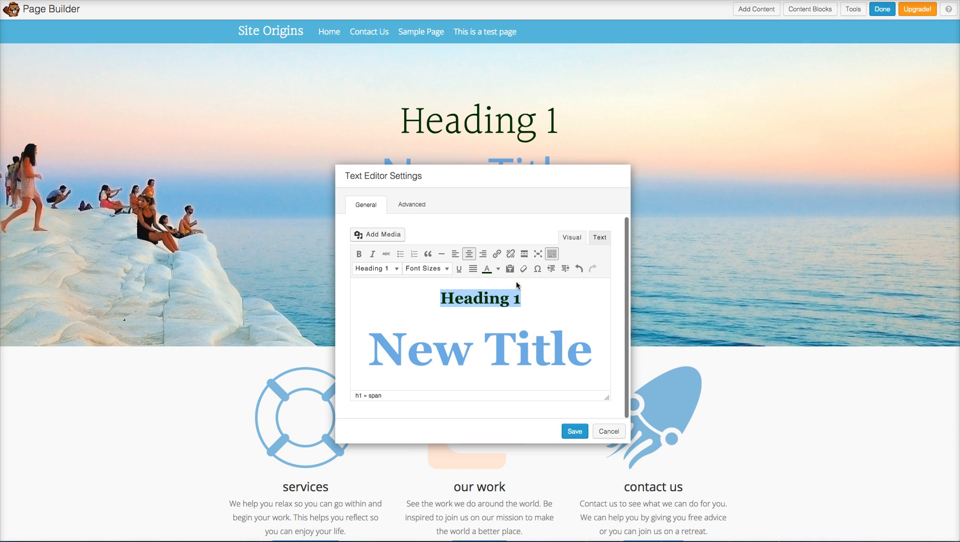
left_click(496, 269)
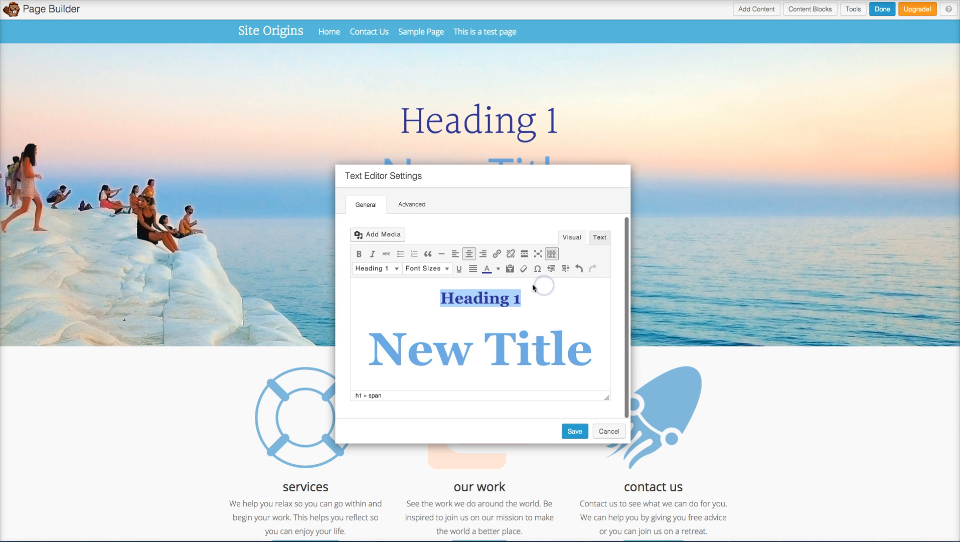
left_click(498, 269)
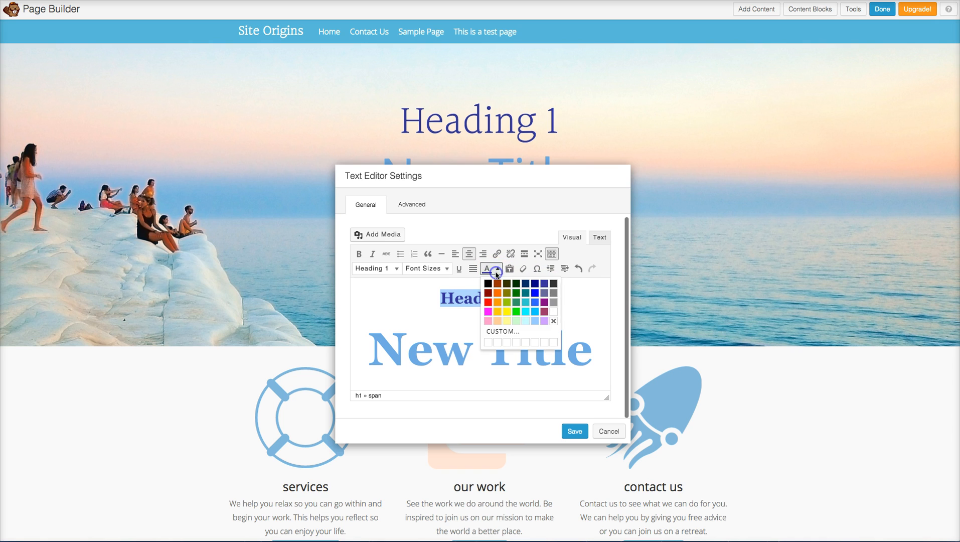
left_click(507, 301)
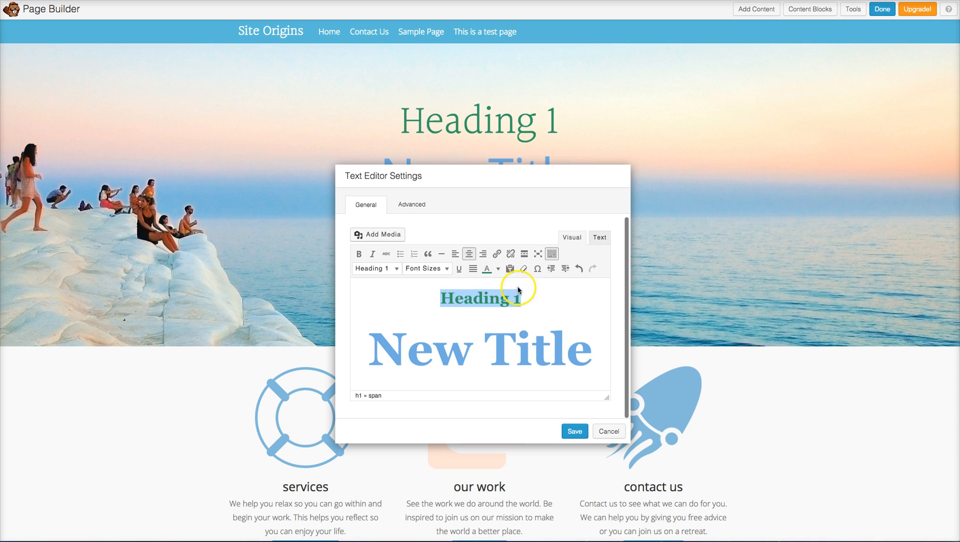
left_click(493, 269)
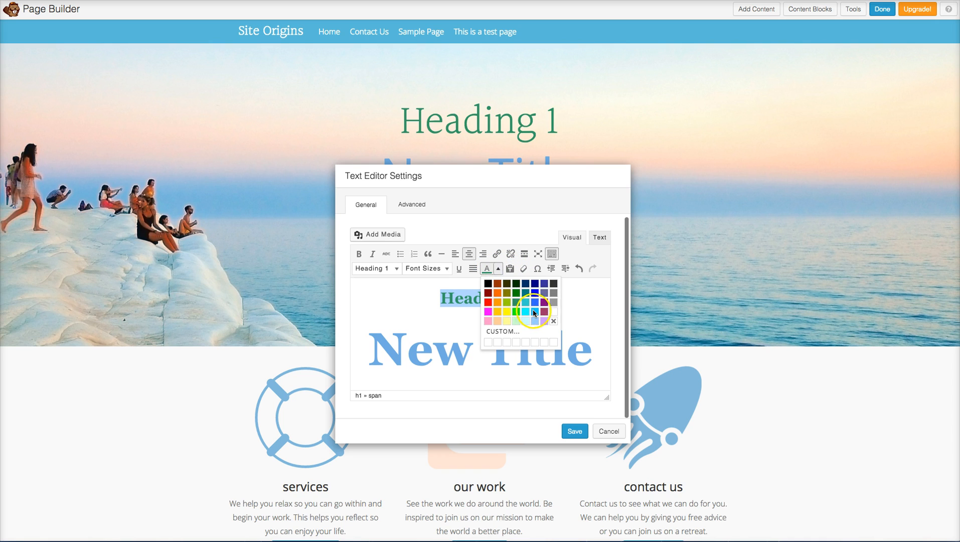
left_click(533, 306)
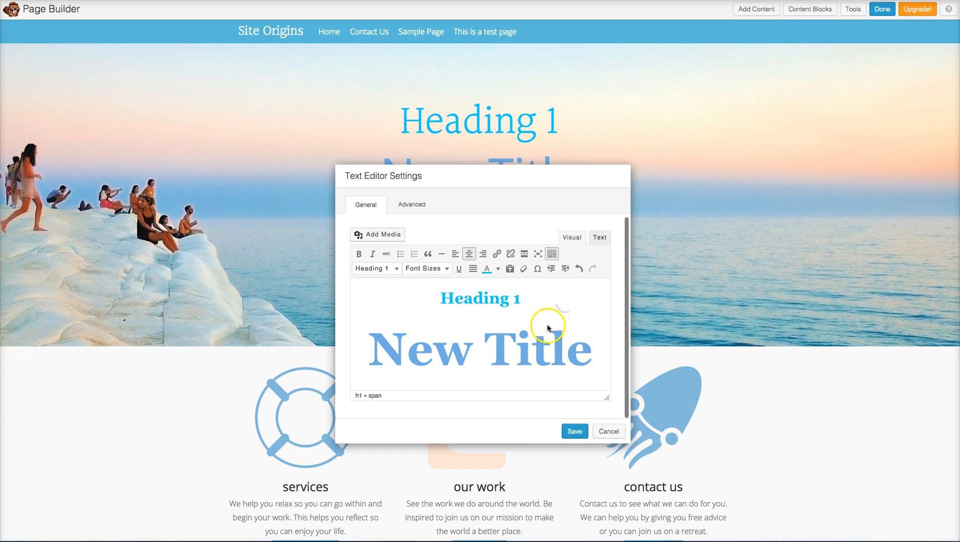
mouse_move(442, 301)
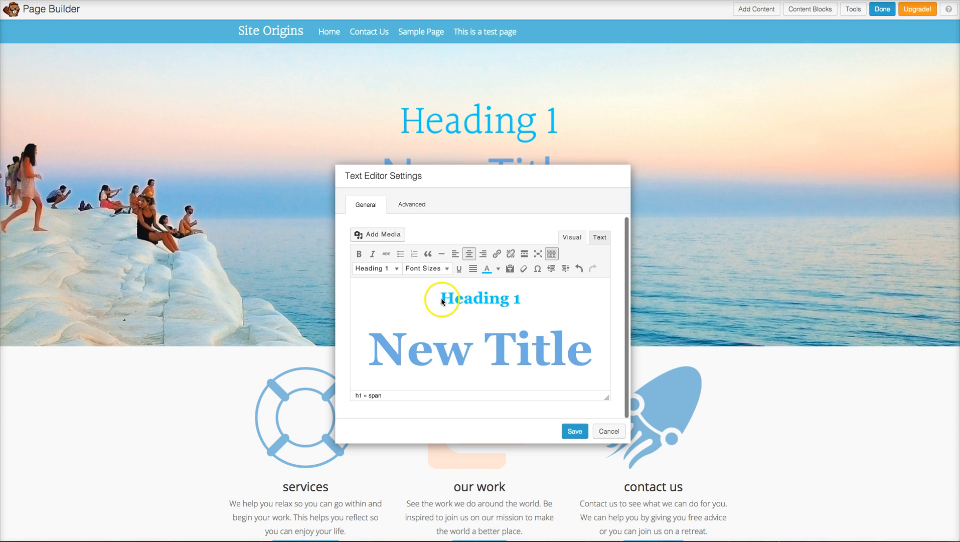
Resize the Heading 1 text to 28px and convert it to a plain paragraph
double_click(479, 298)
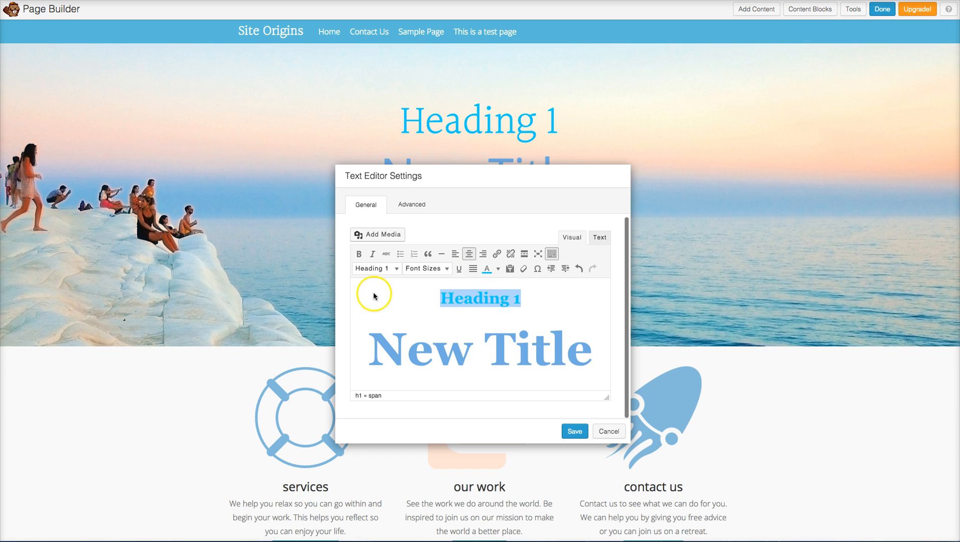
left_click(424, 268)
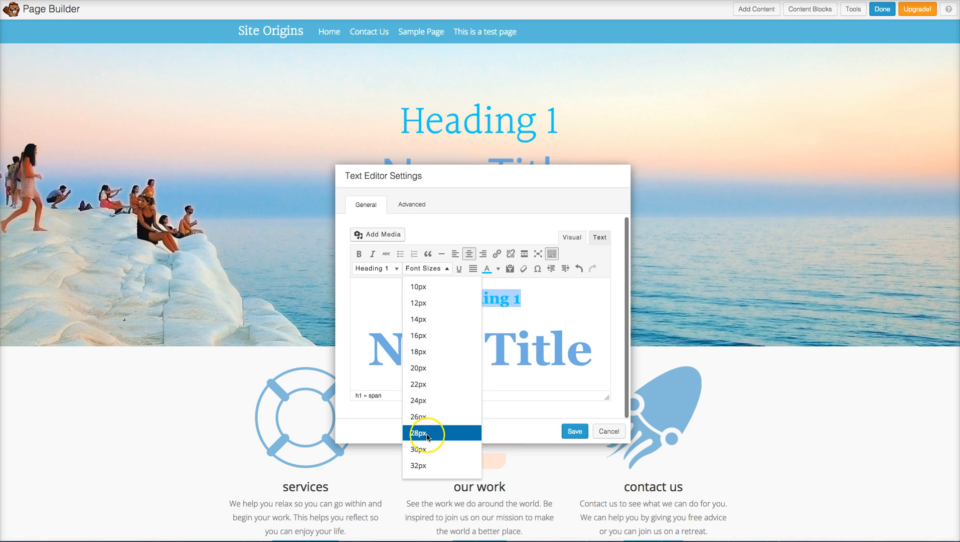
left_click(418, 433)
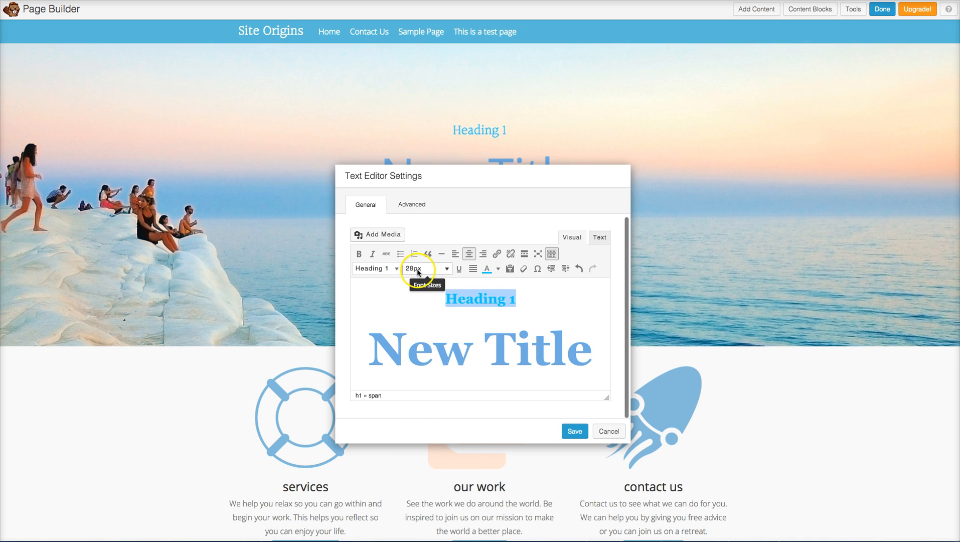
left_click(398, 268)
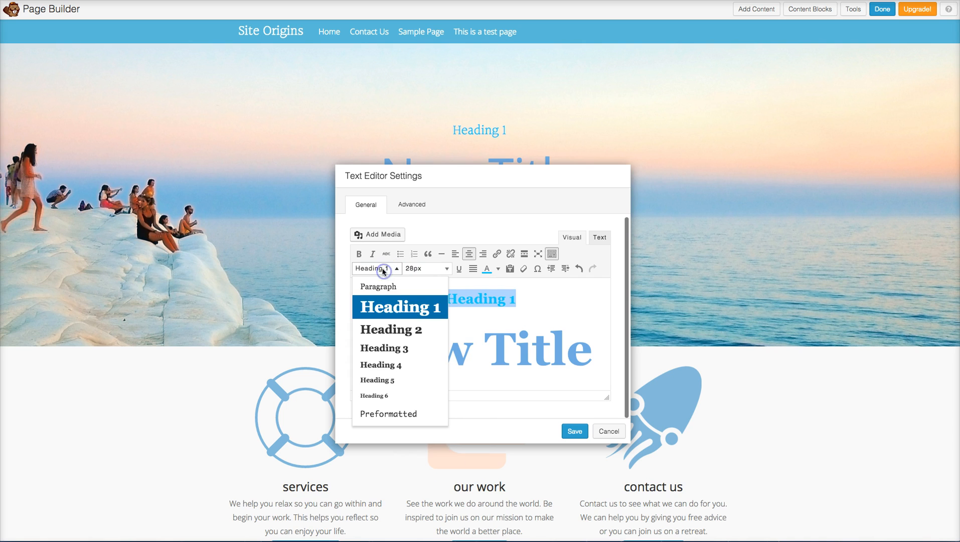
left_click(378, 286)
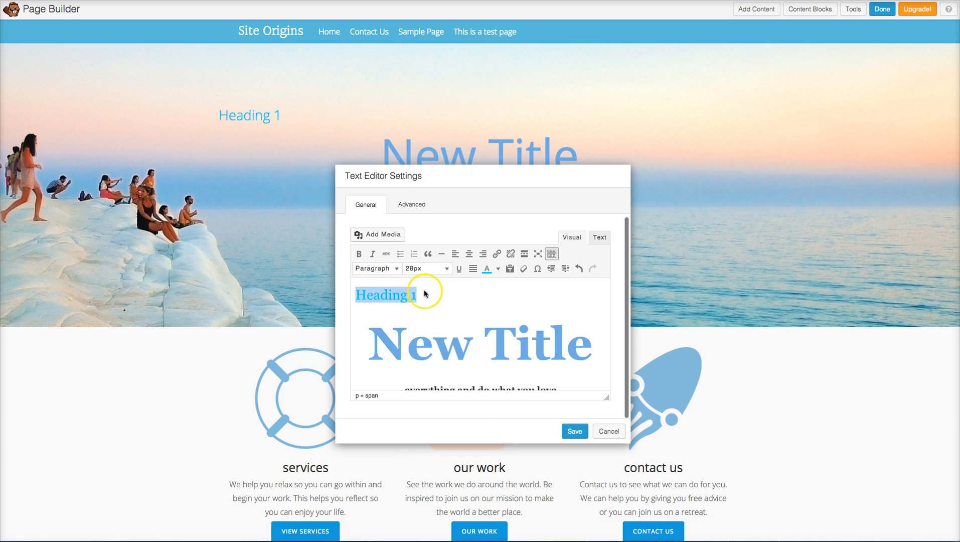
left_click(376, 268)
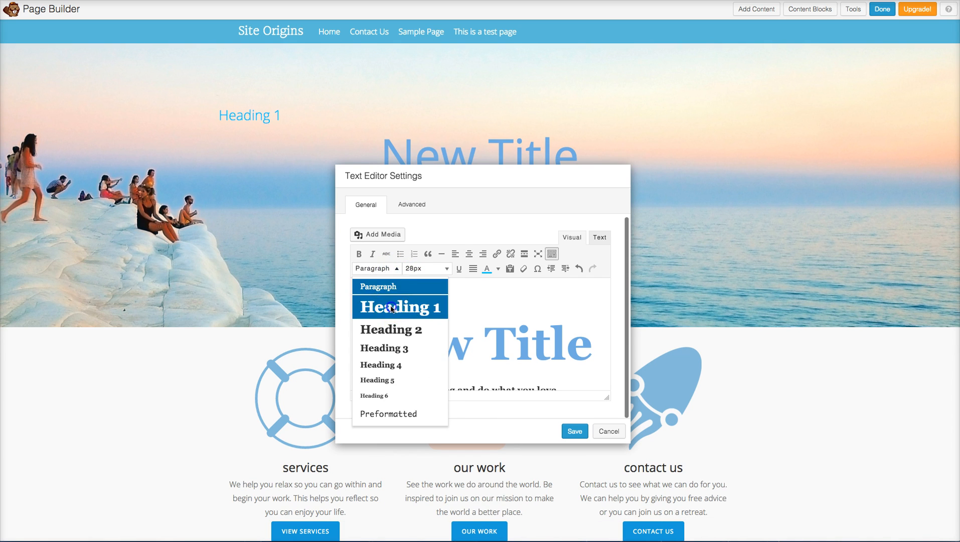
Make the text Heading 1 again and close the text editor back to the page builder
left_click(401, 307)
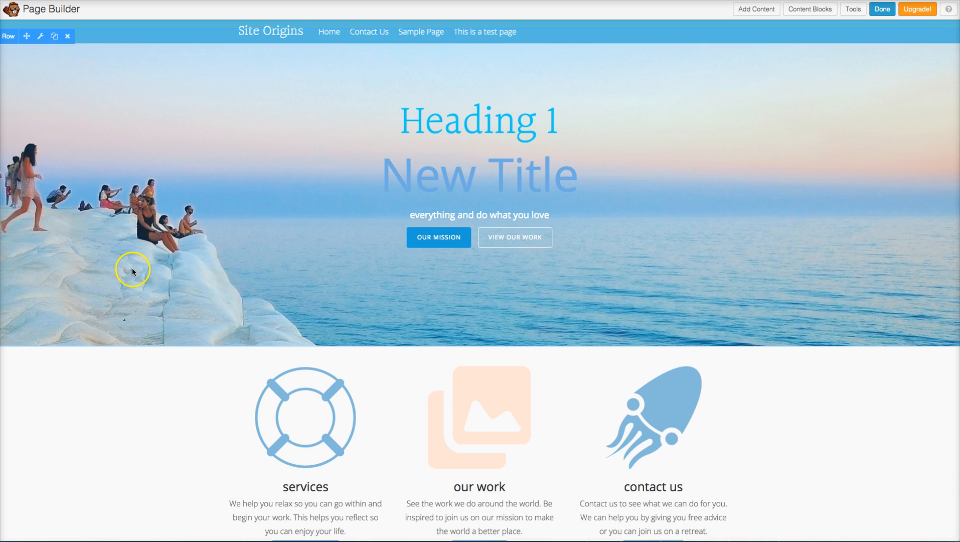
left_click(358, 418)
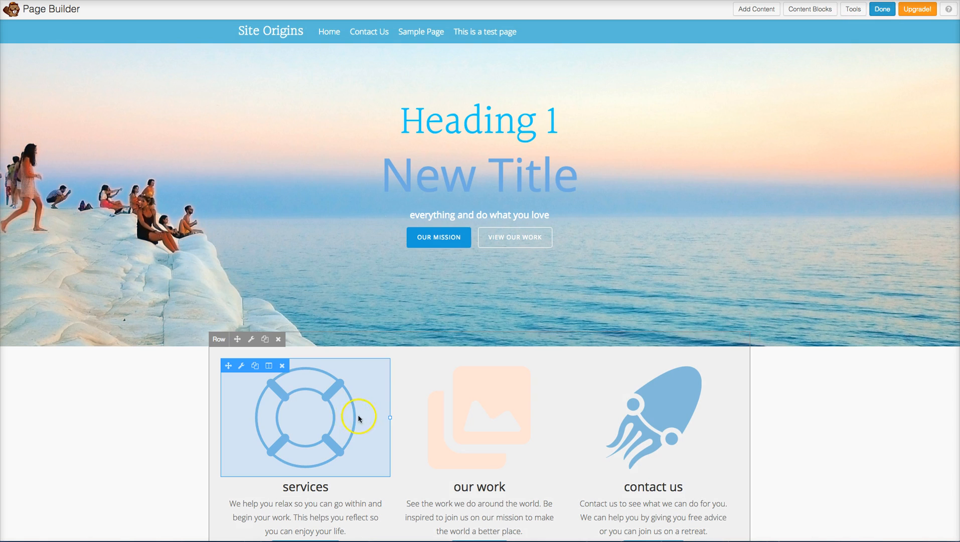